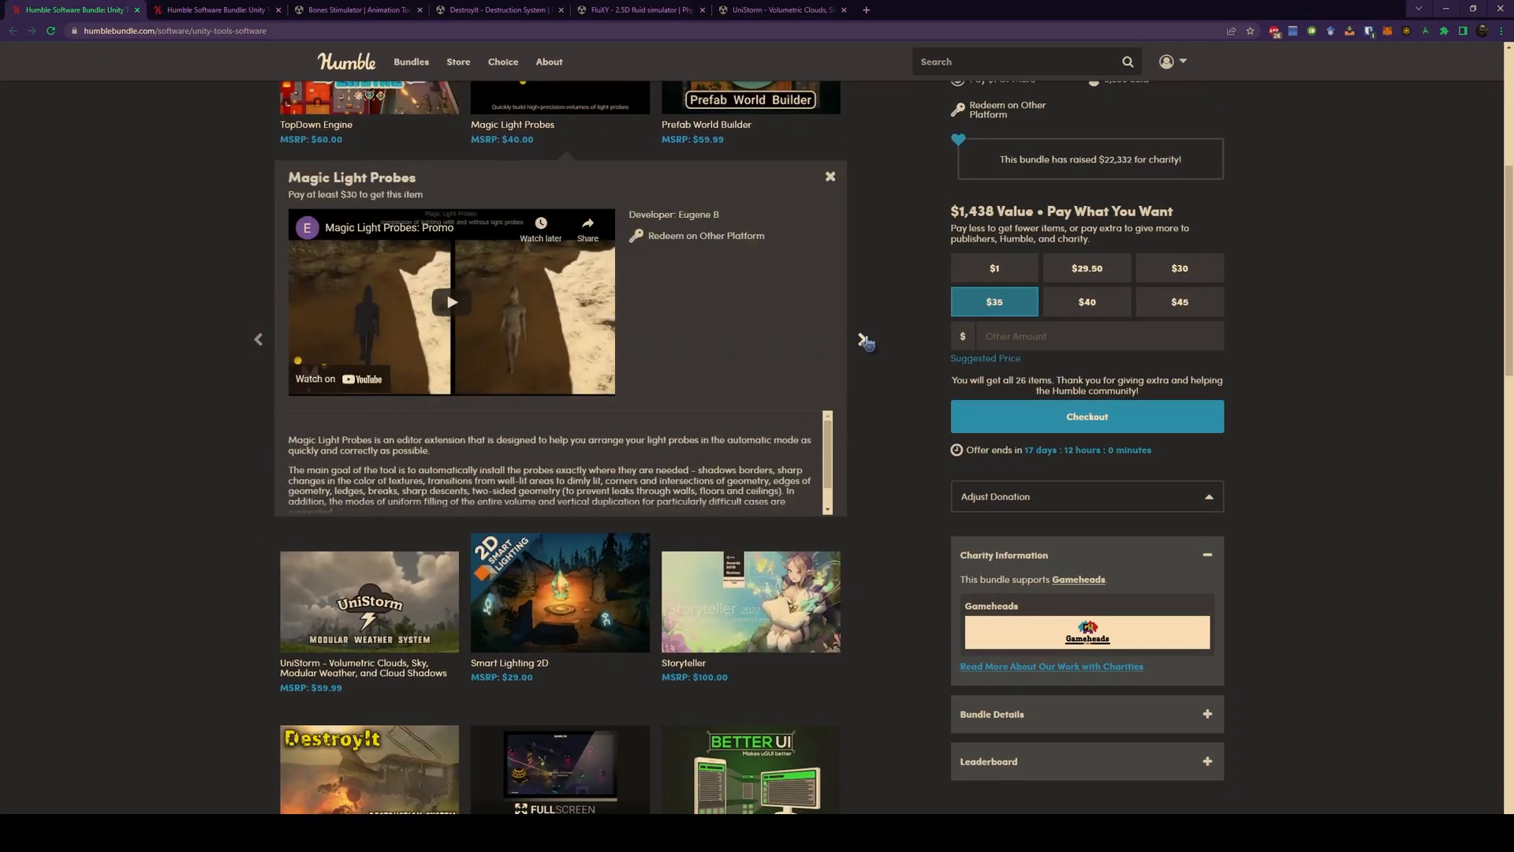
Page through the bundle's tools from Magic Light Probes to Bones Stimulator's $11.99 page
{"action": "left_click", "coordinate": [862, 344]}
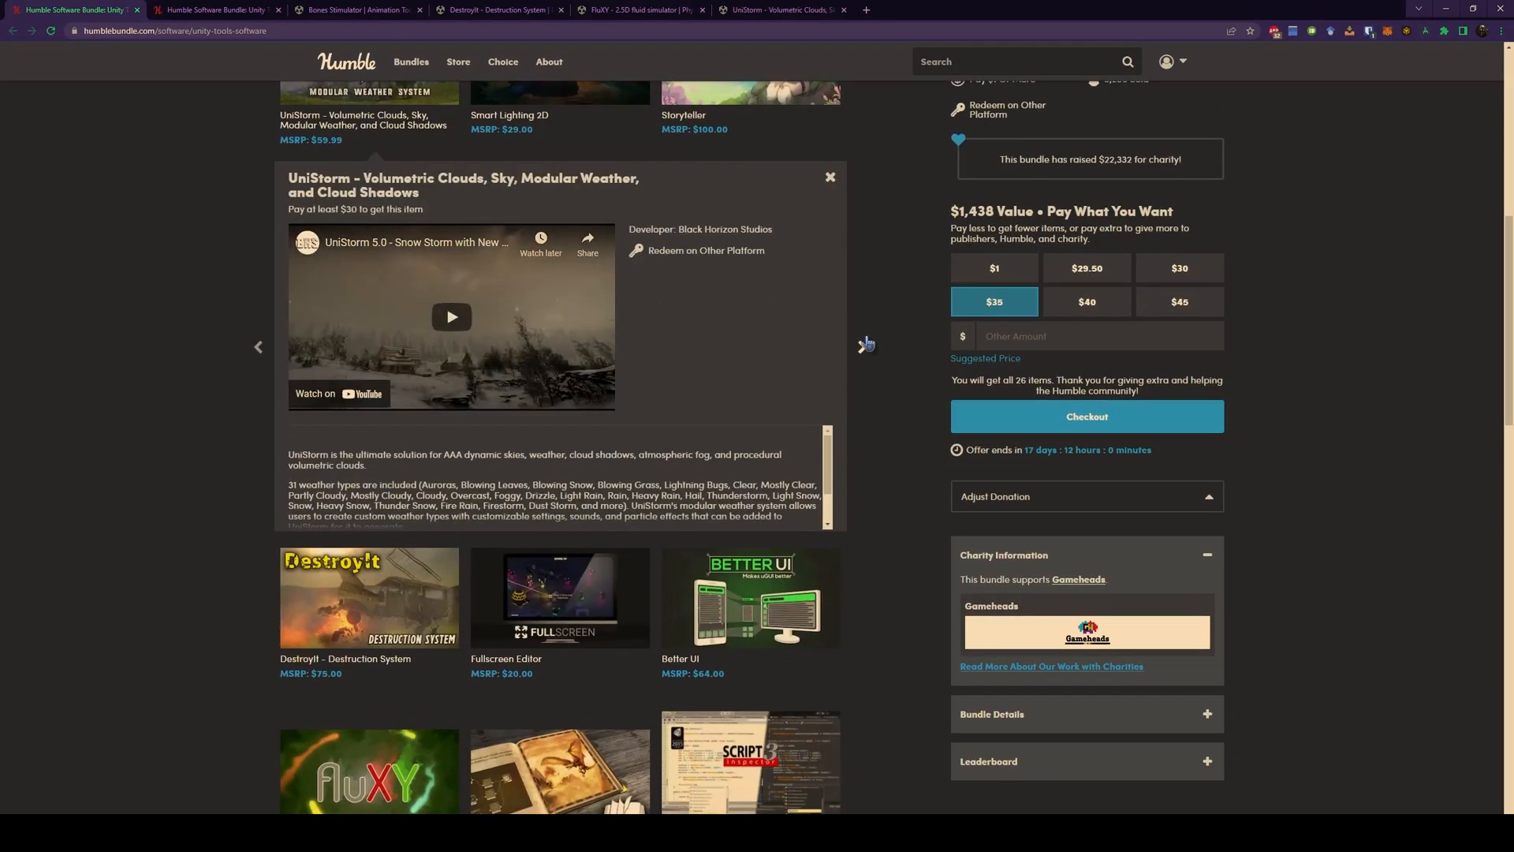
{"action": "left_click", "coordinate": [862, 341]}
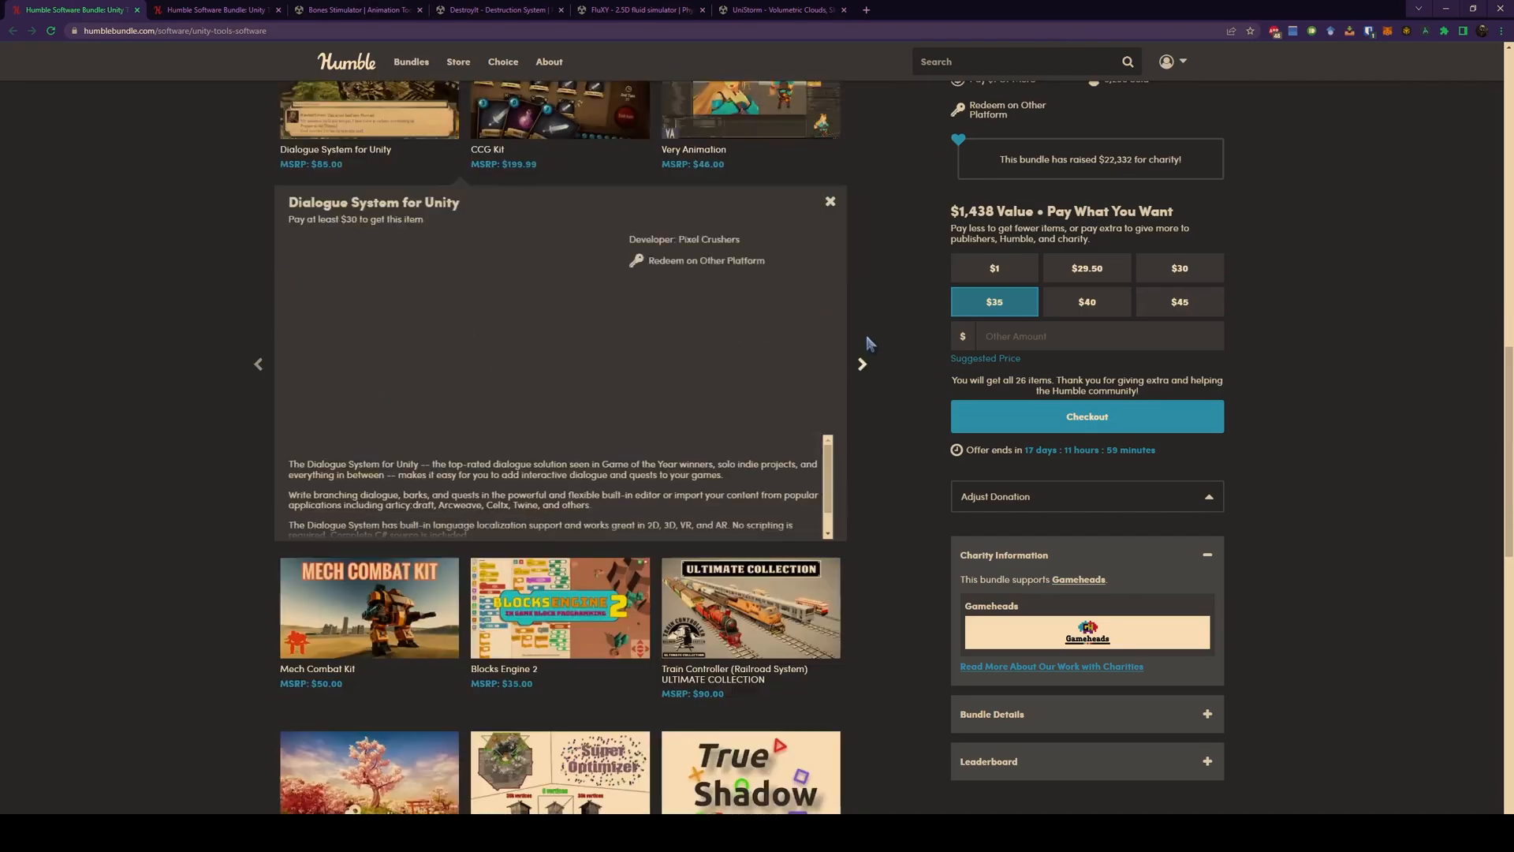
{"action": "left_click", "coordinate": [860, 364]}
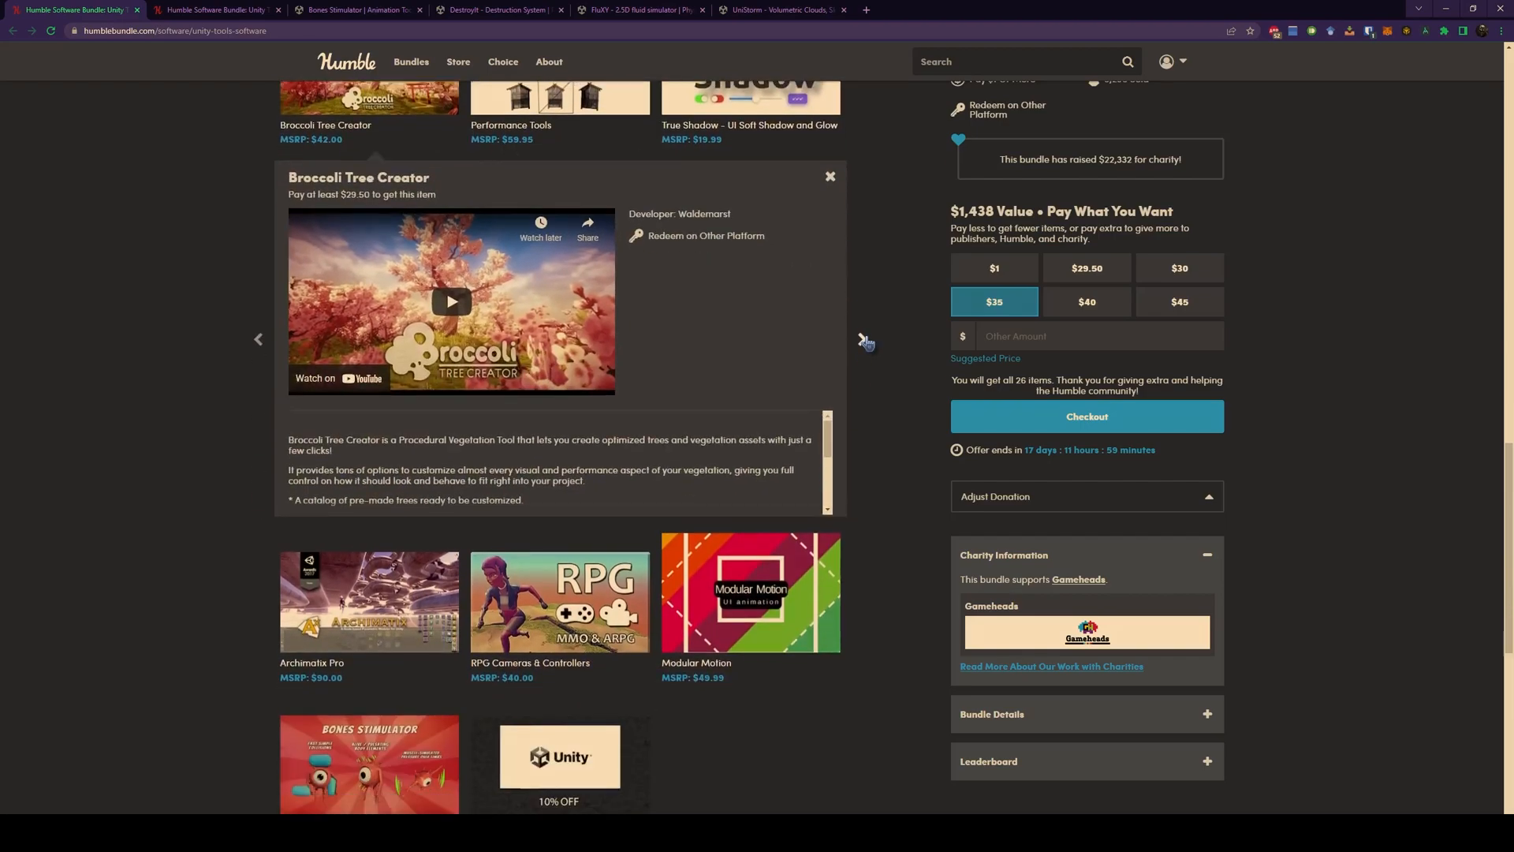
{"action": "left_click", "coordinate": [861, 342]}
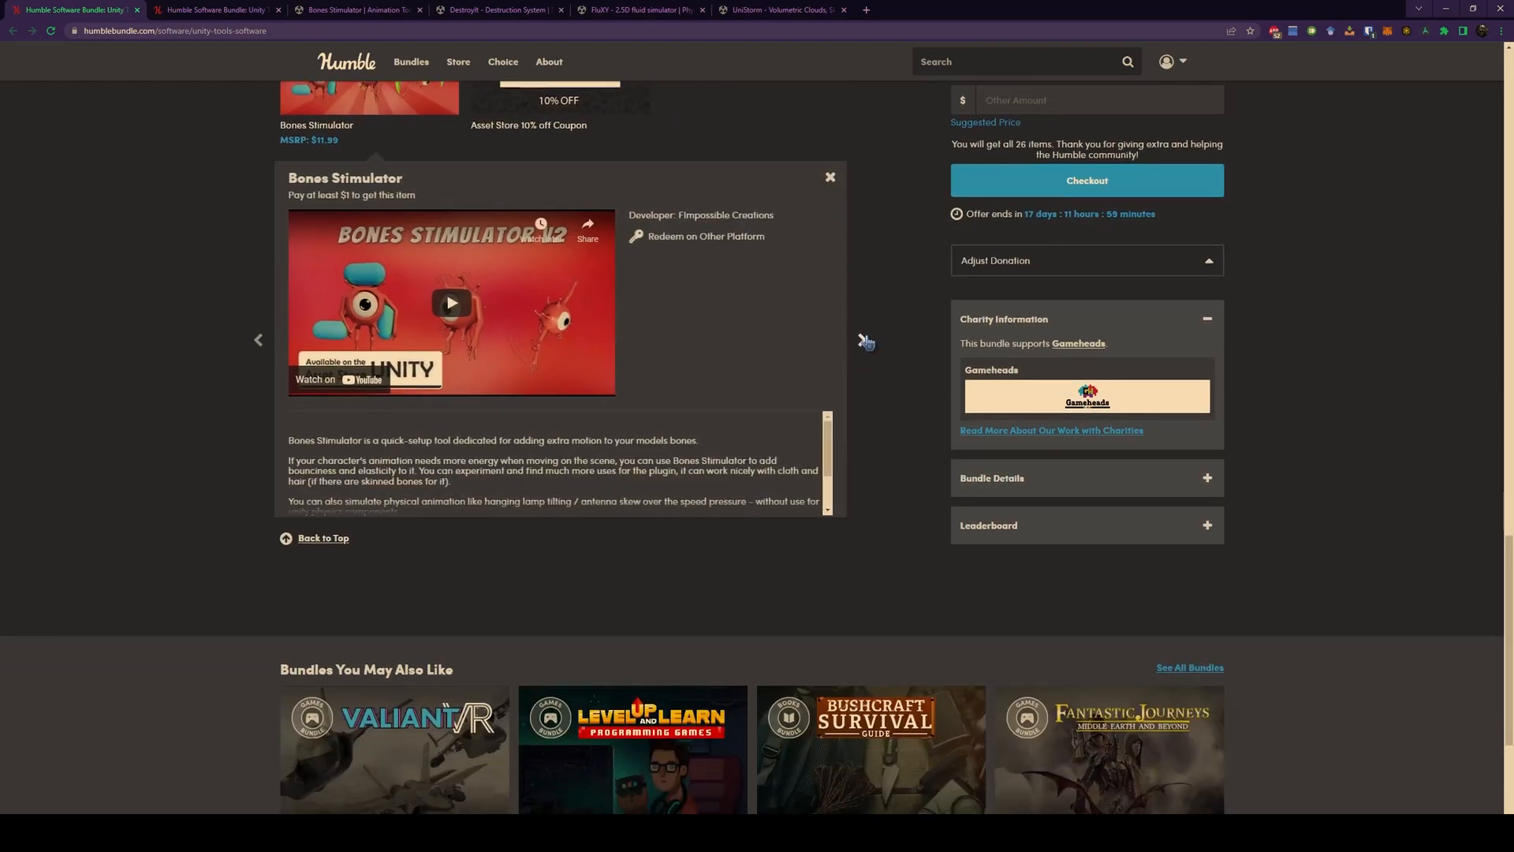
{"action": "left_click", "coordinate": [357, 10]}
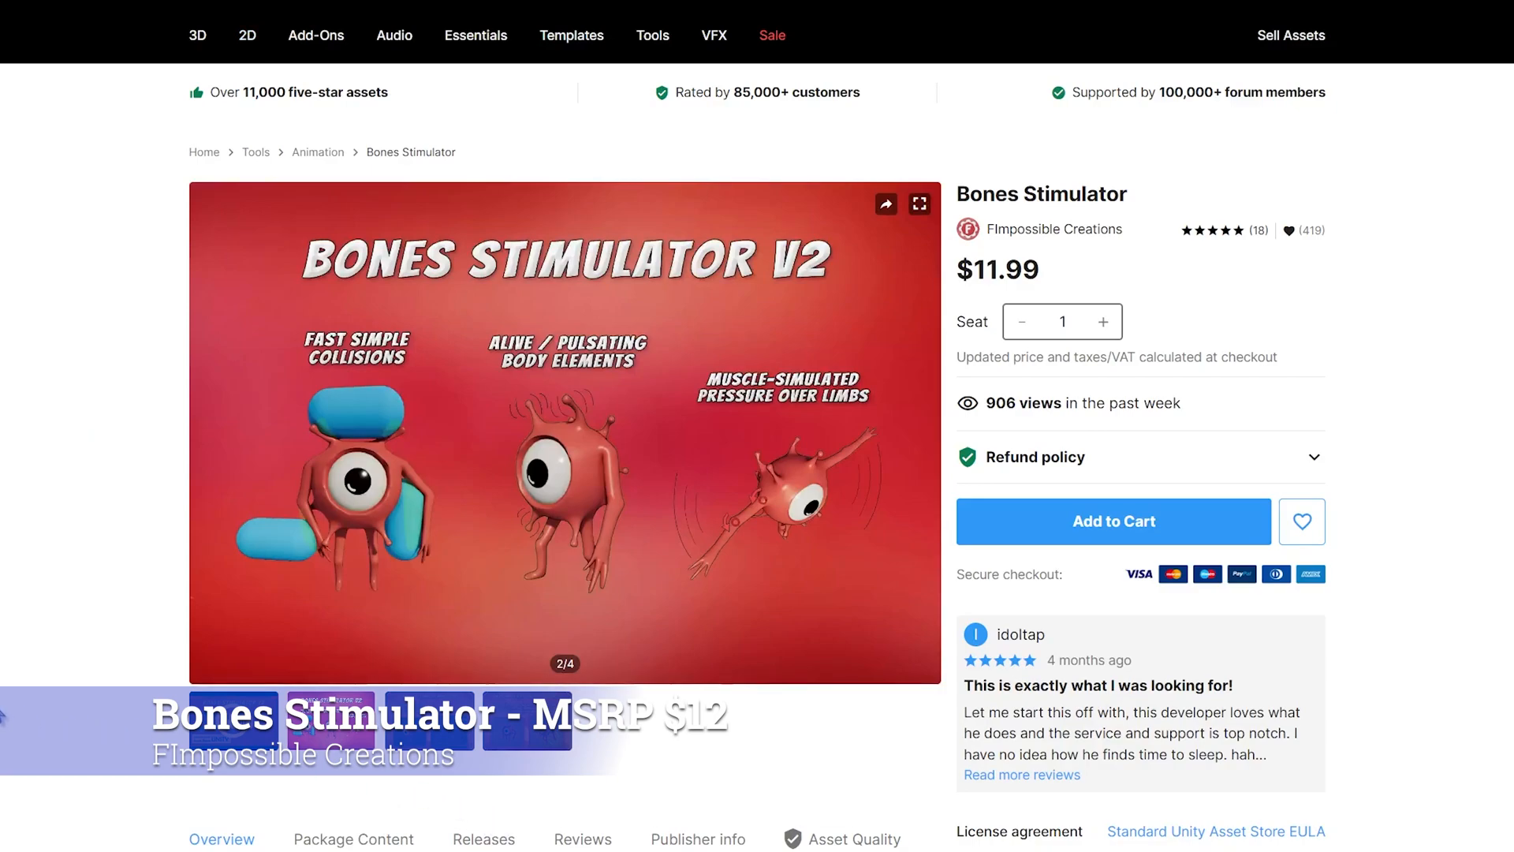
{"action": "mouse_move", "coordinate": [474, 780]}
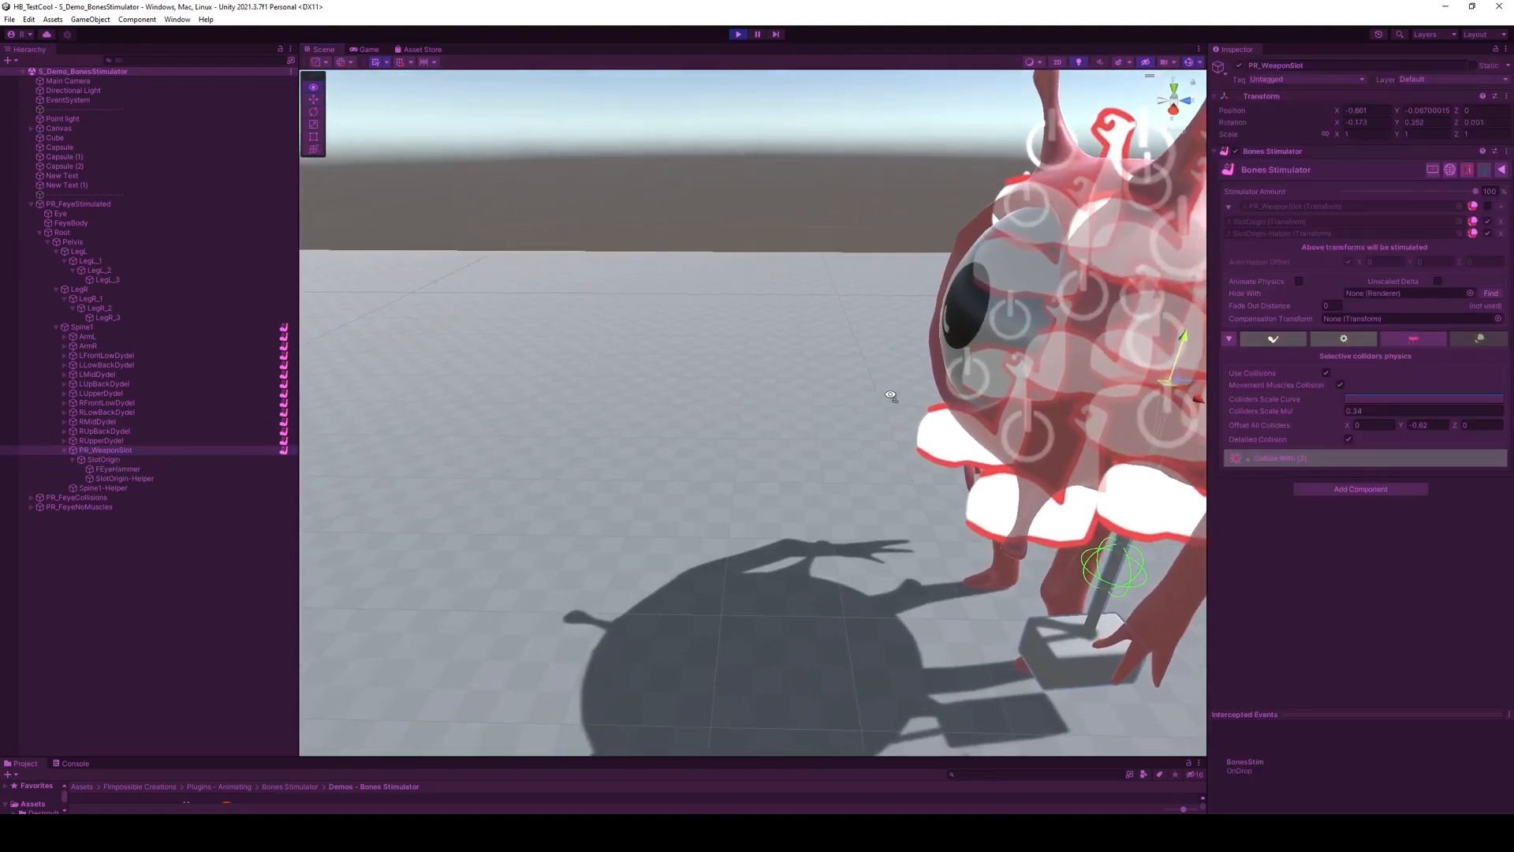
Watch the collision and squeeze demos, then scroll the manual to the muscle settings
{"action": "left_click", "coordinate": [369, 49]}
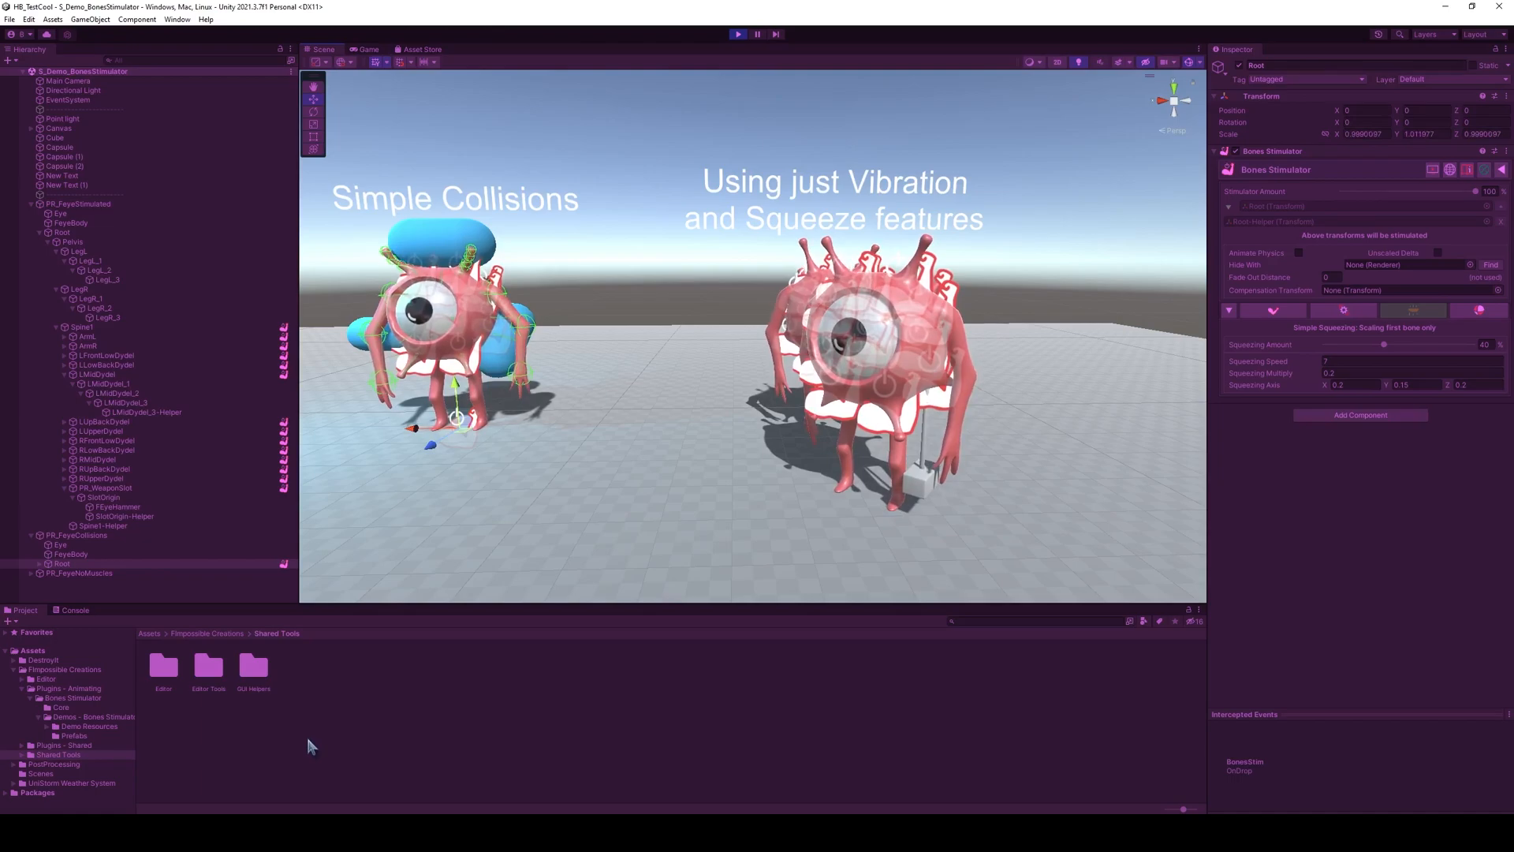
{"action": "left_click", "coordinate": [98, 459]}
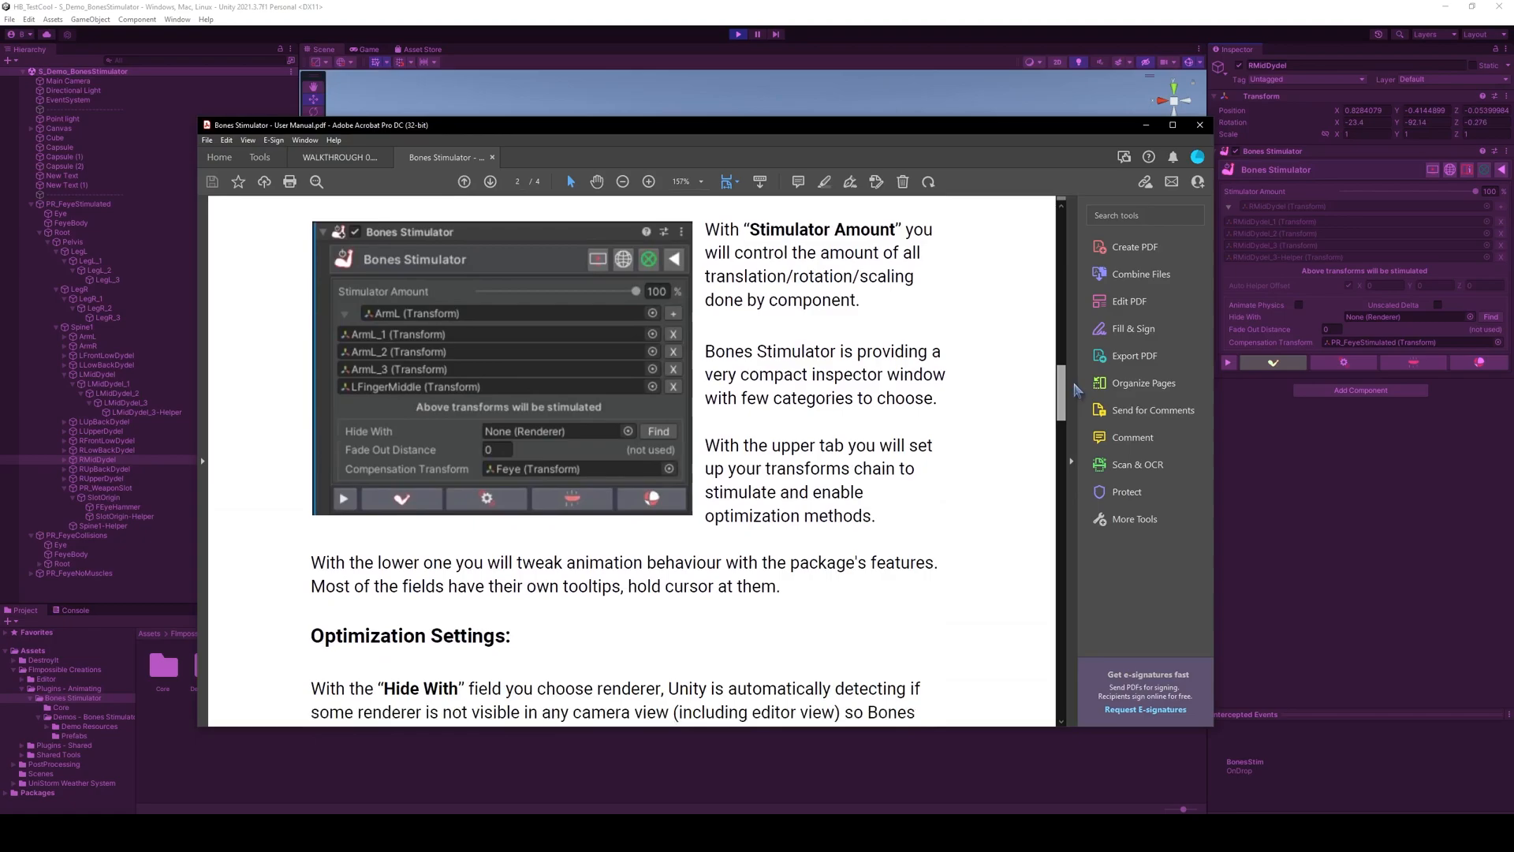
{"action": "scroll", "scroll_direction": "down", "scroll_amount": 3}
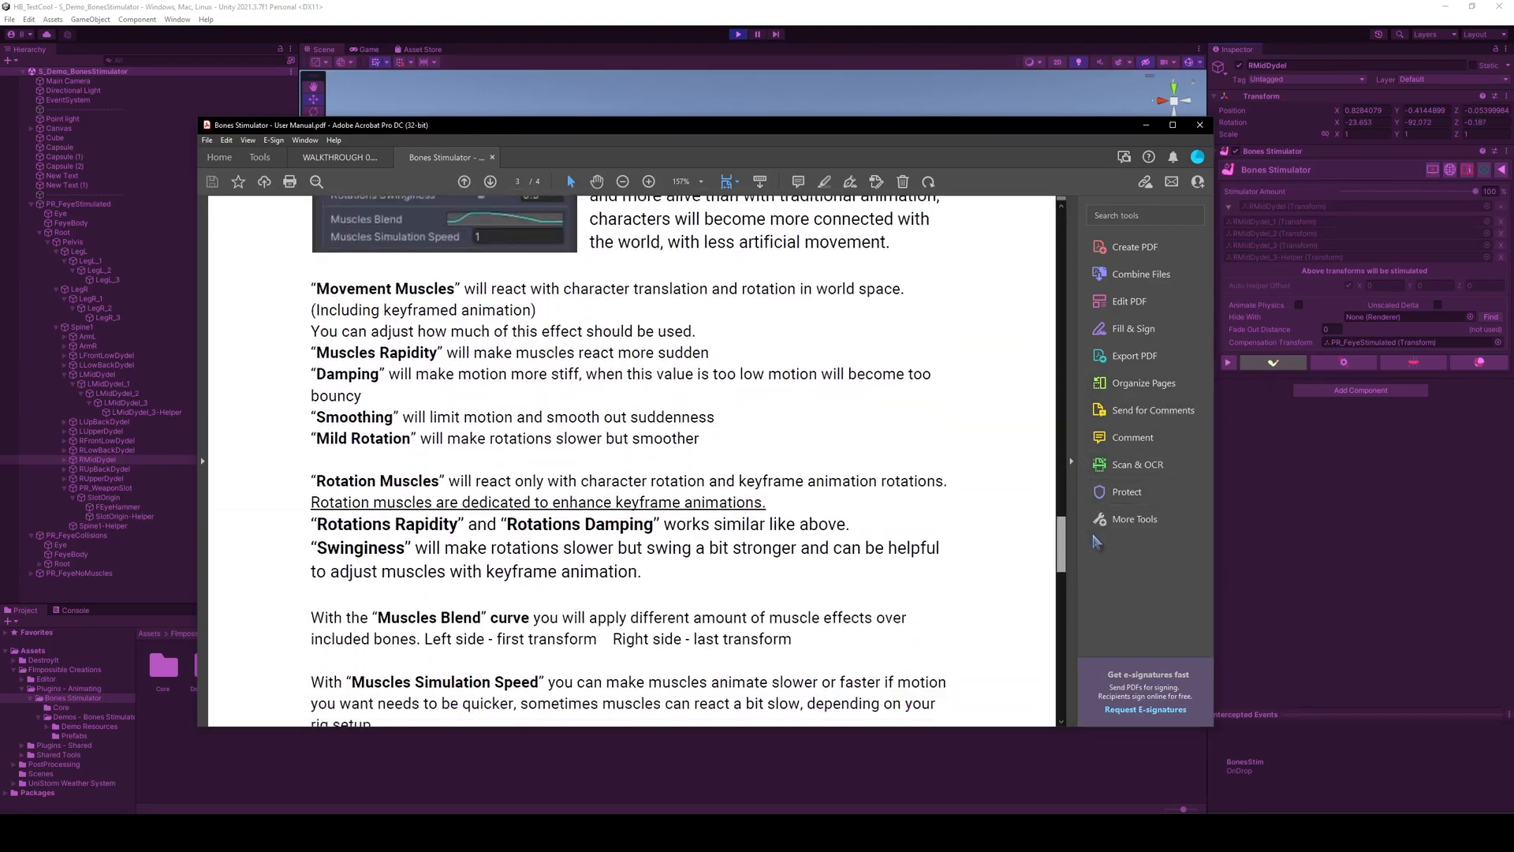
{"action": "scroll", "scroll_direction": "down", "scroll_amount": 3}
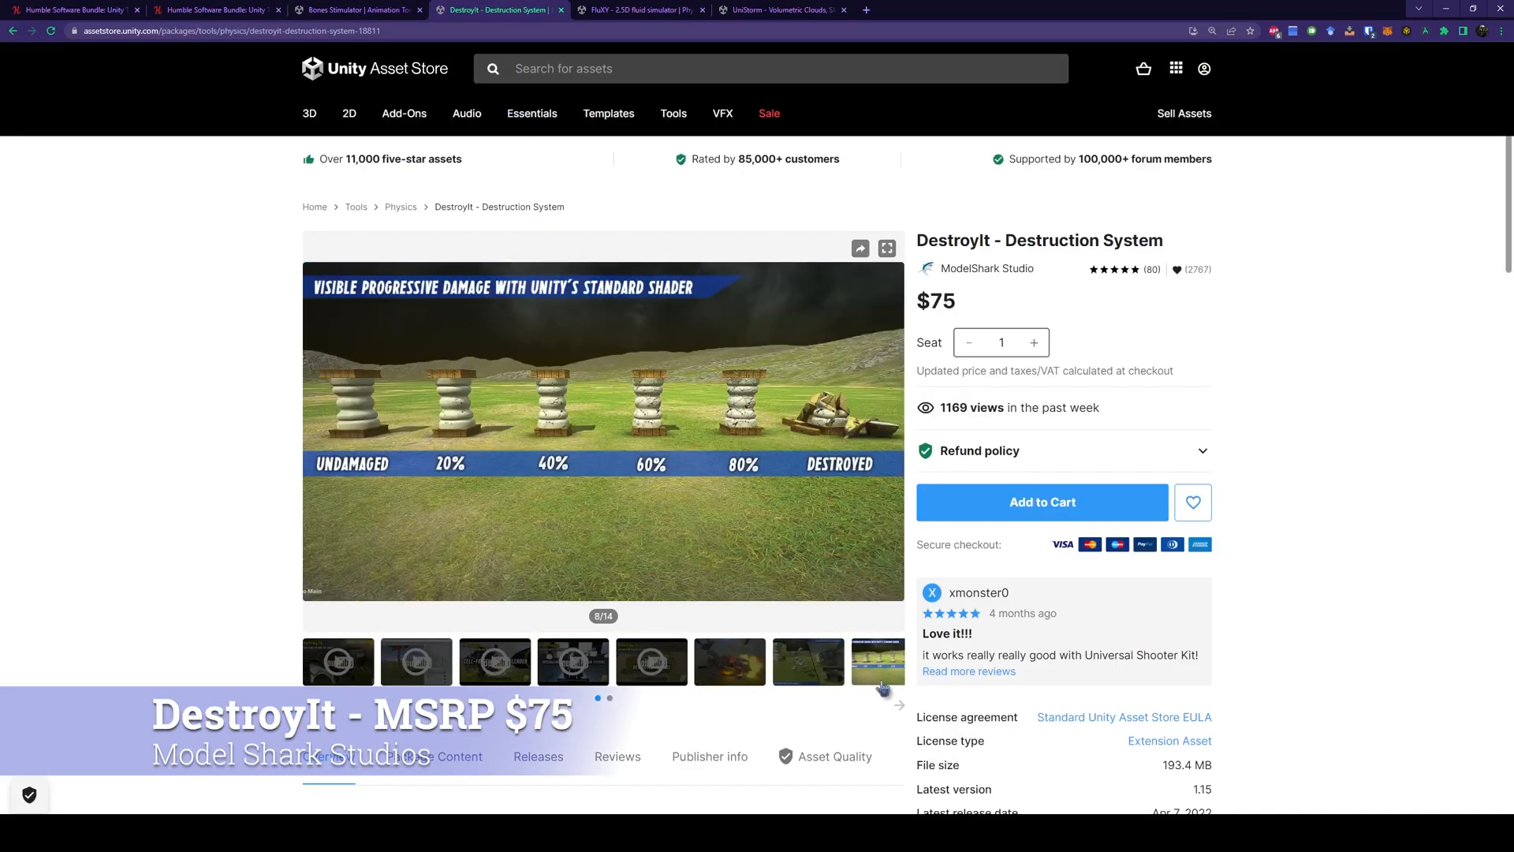
Show another preview image on the $75 DestroyIt Asset Store page
{"action": "left_click", "coordinate": [896, 704]}
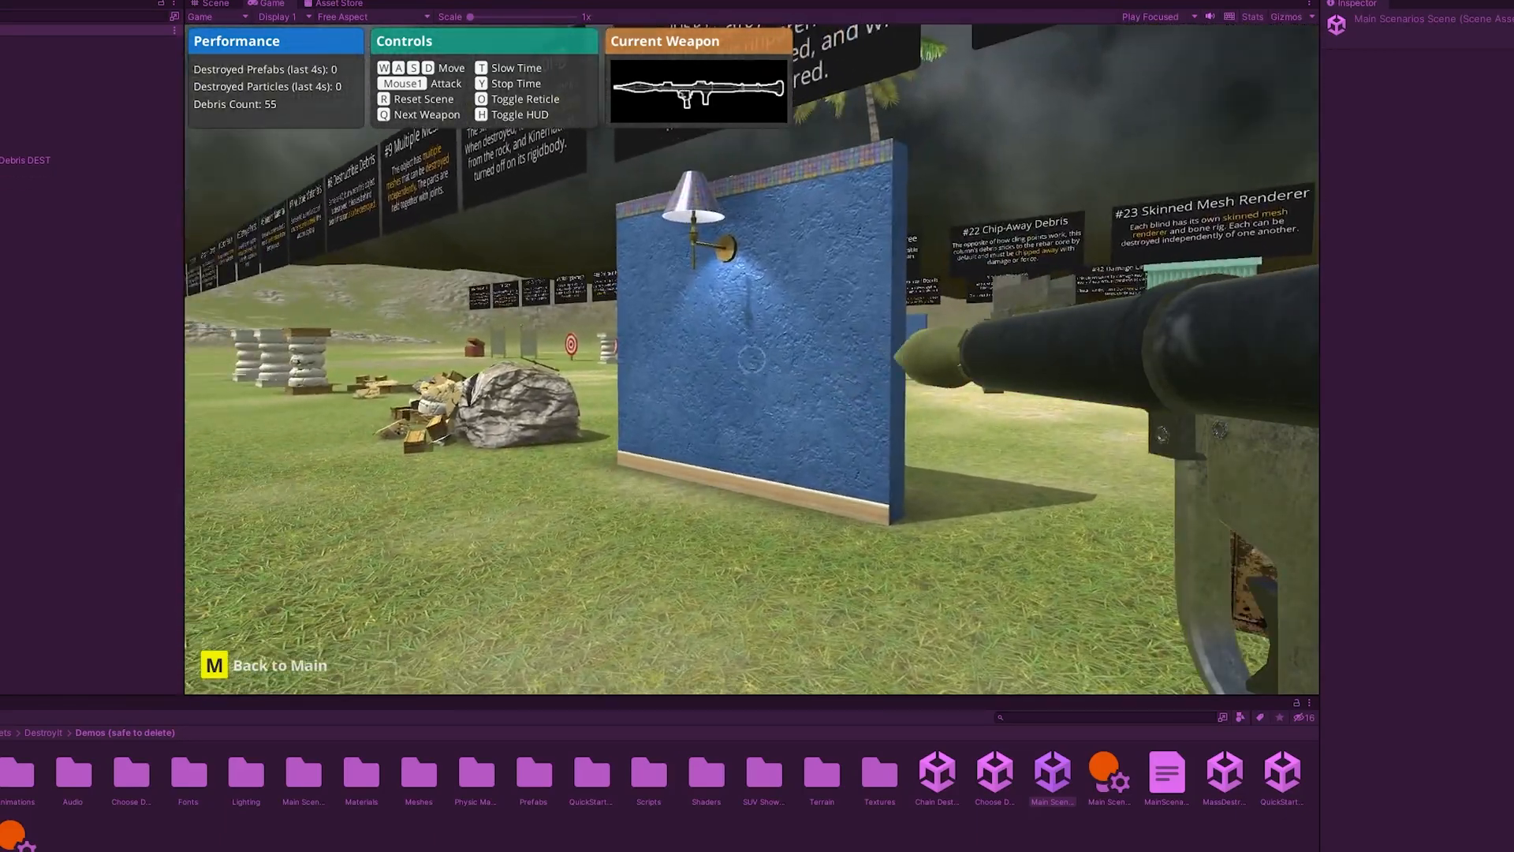
Fire the rocket launcher at the wall and the Chip-Away Debris column
{"action": "left_click", "coordinate": [753, 362]}
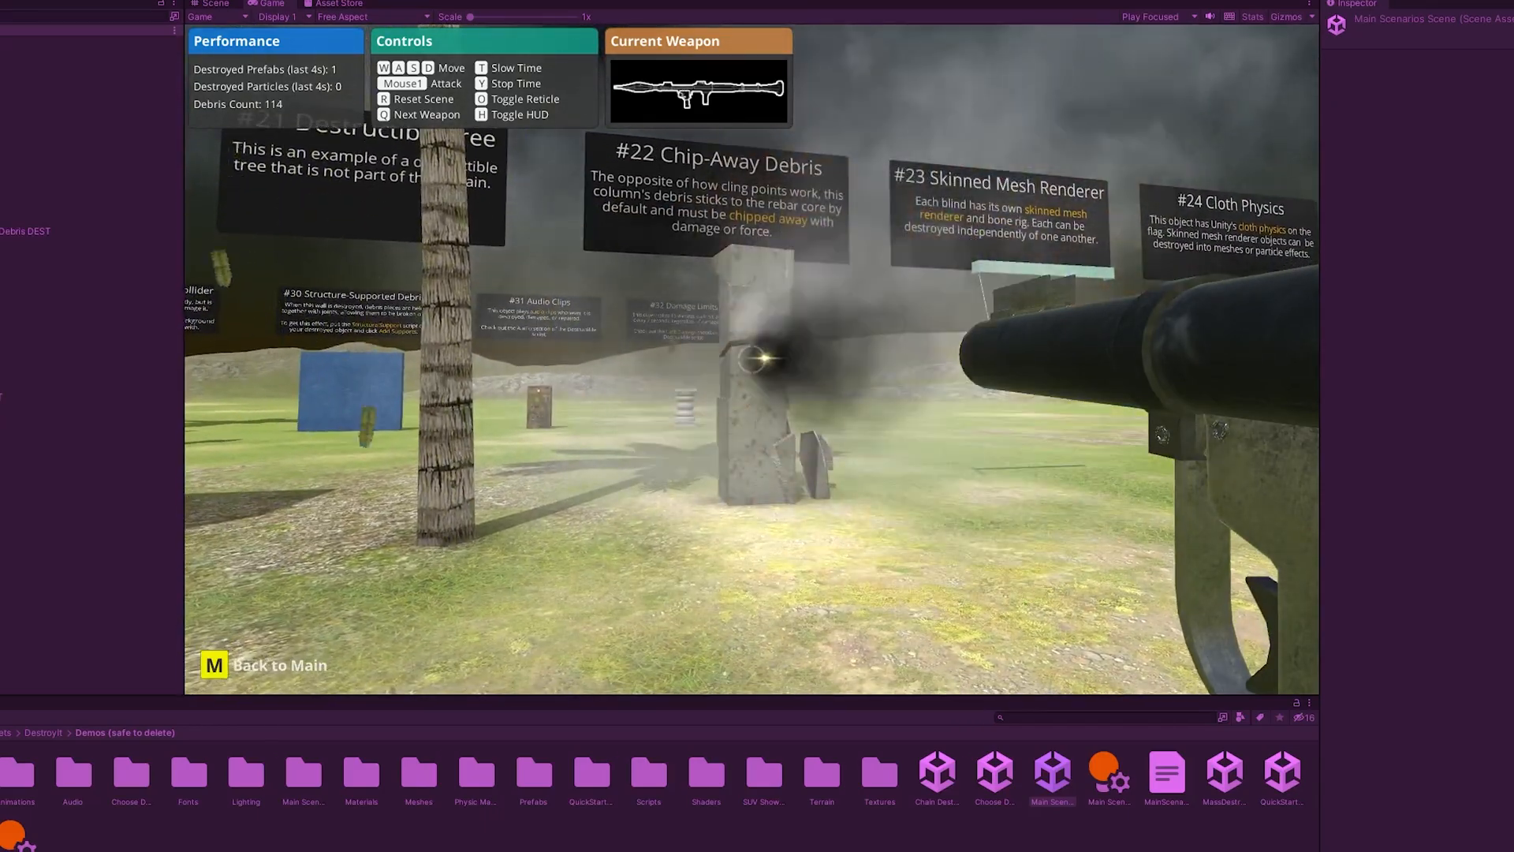
{"action": "left_click", "coordinate": [757, 370]}
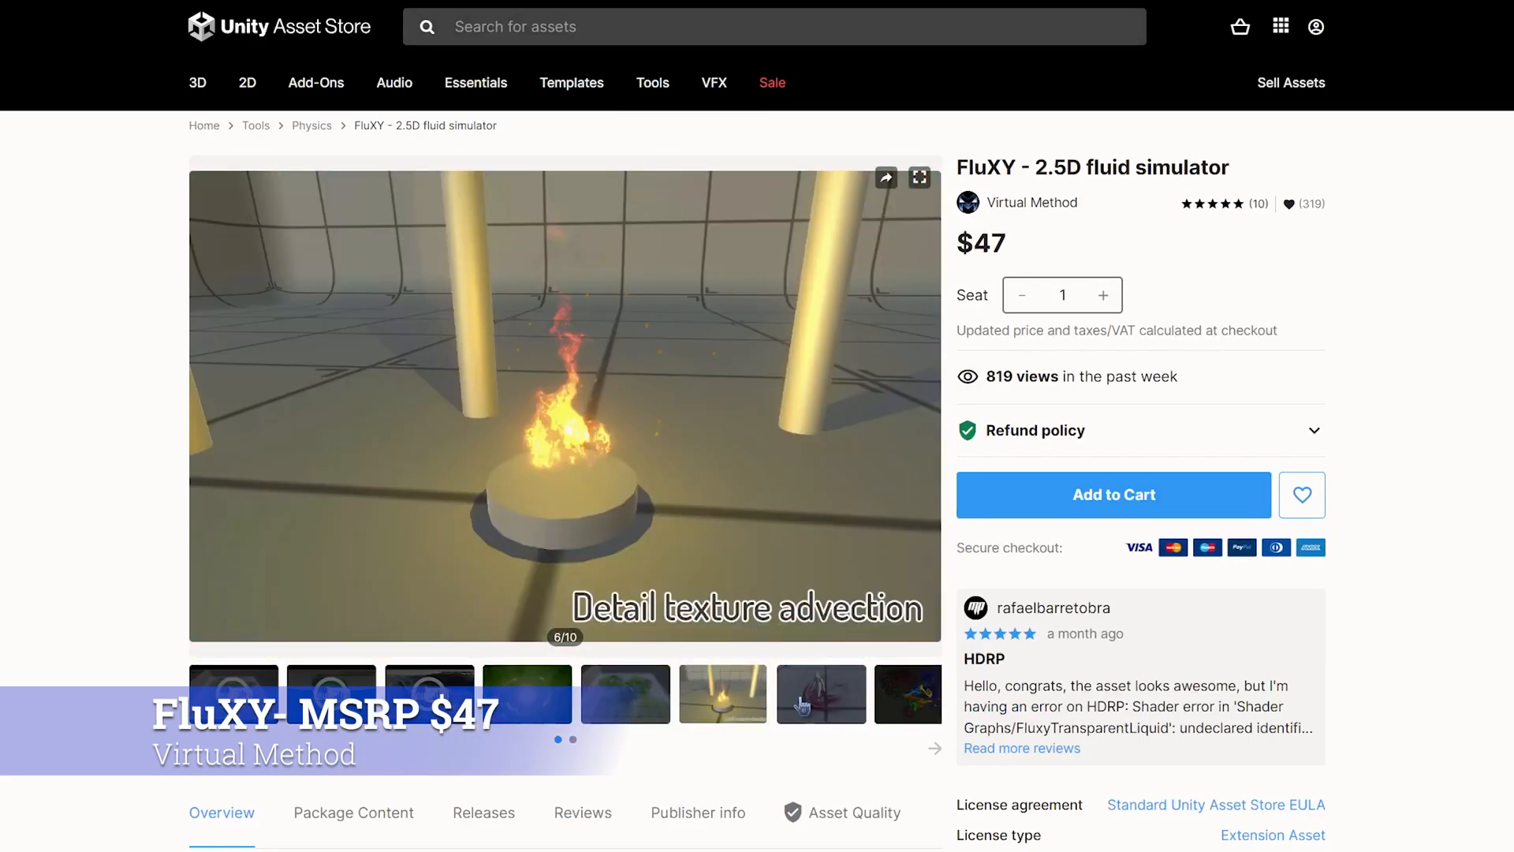
Advance the FluXY gallery to its final 10/10 preview image
{"action": "left_click", "coordinate": [820, 694]}
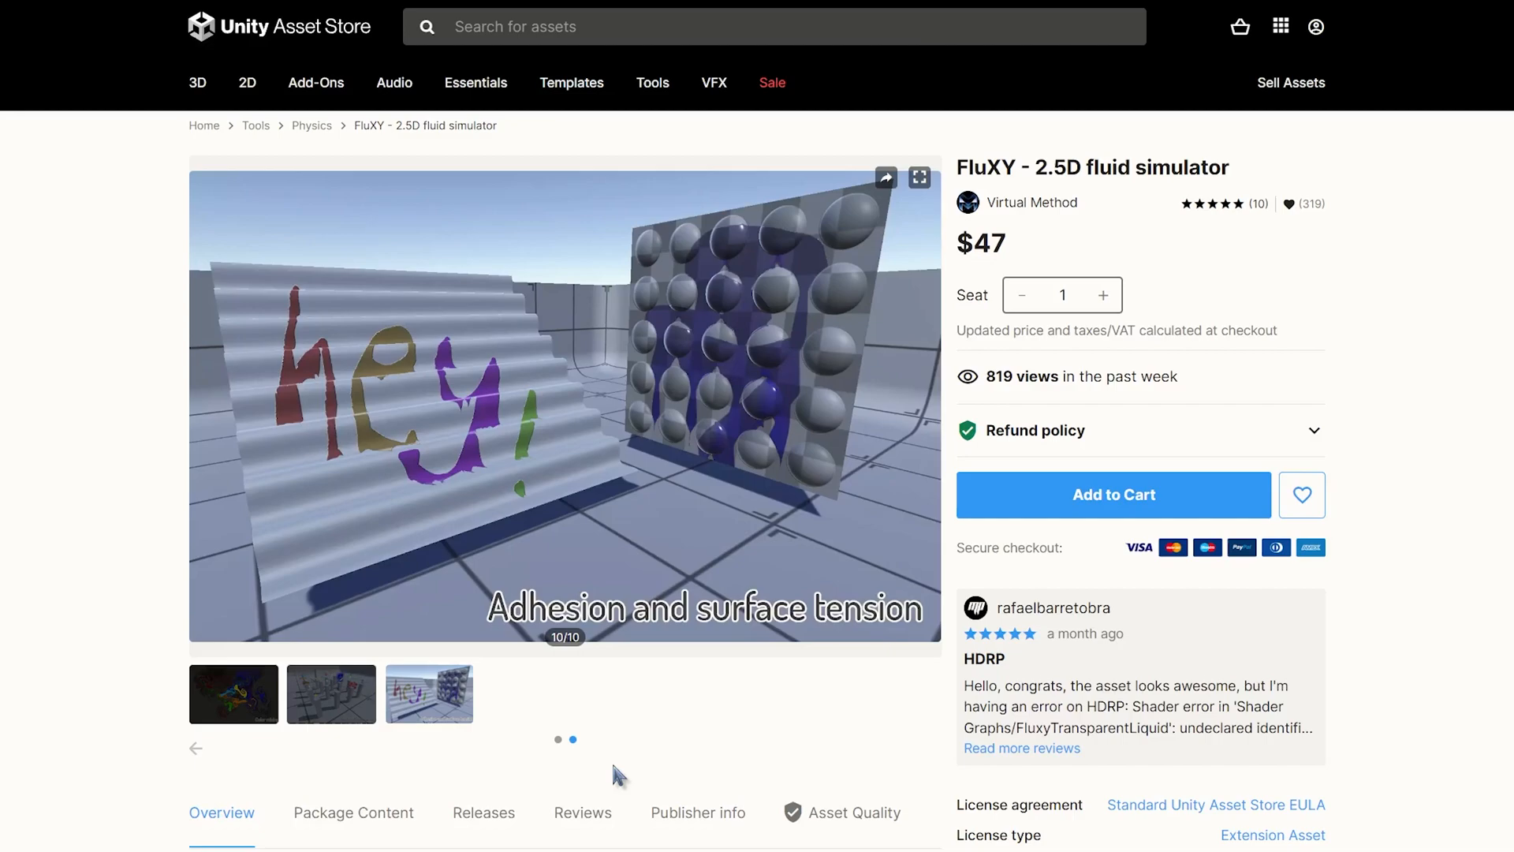
{"action": "mouse_move", "coordinate": [653, 819]}
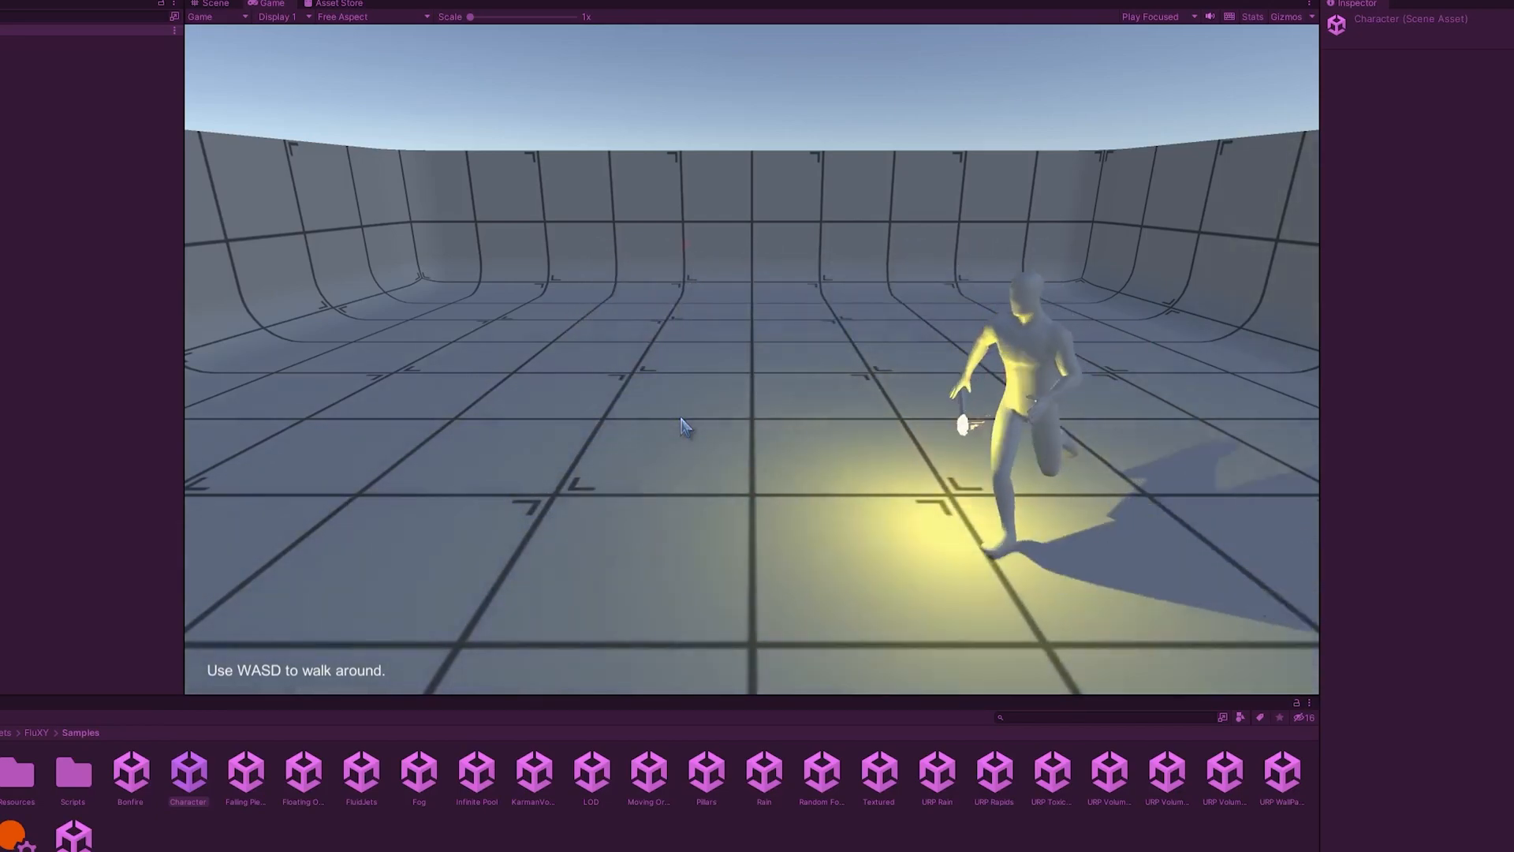
Switch to the Scene view to inspect the Character sample's fluid Container
{"action": "left_click", "coordinate": [215, 4]}
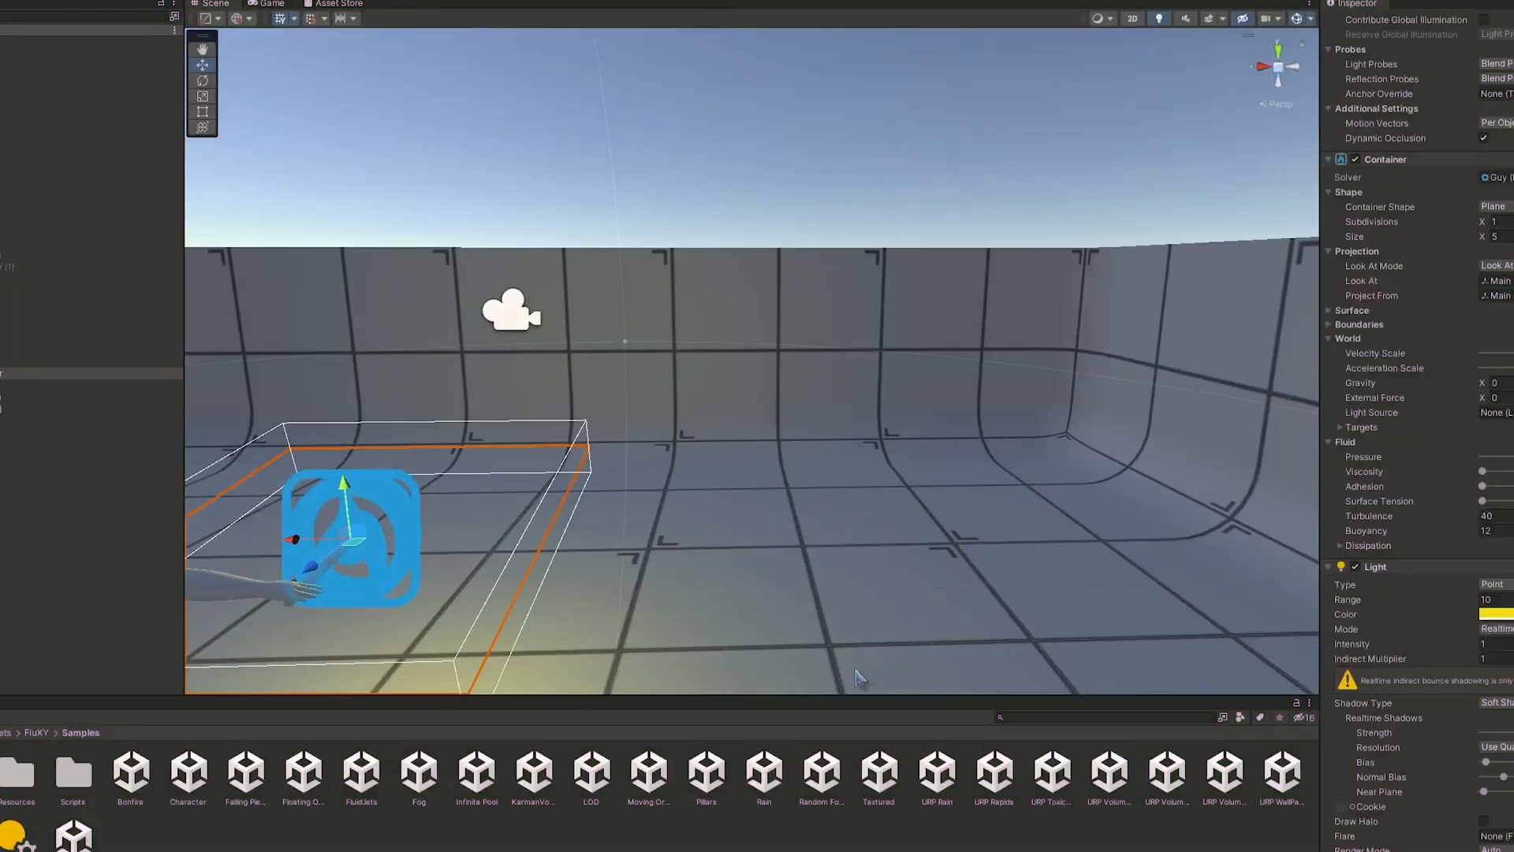
{"action": "left_click", "coordinate": [765, 773]}
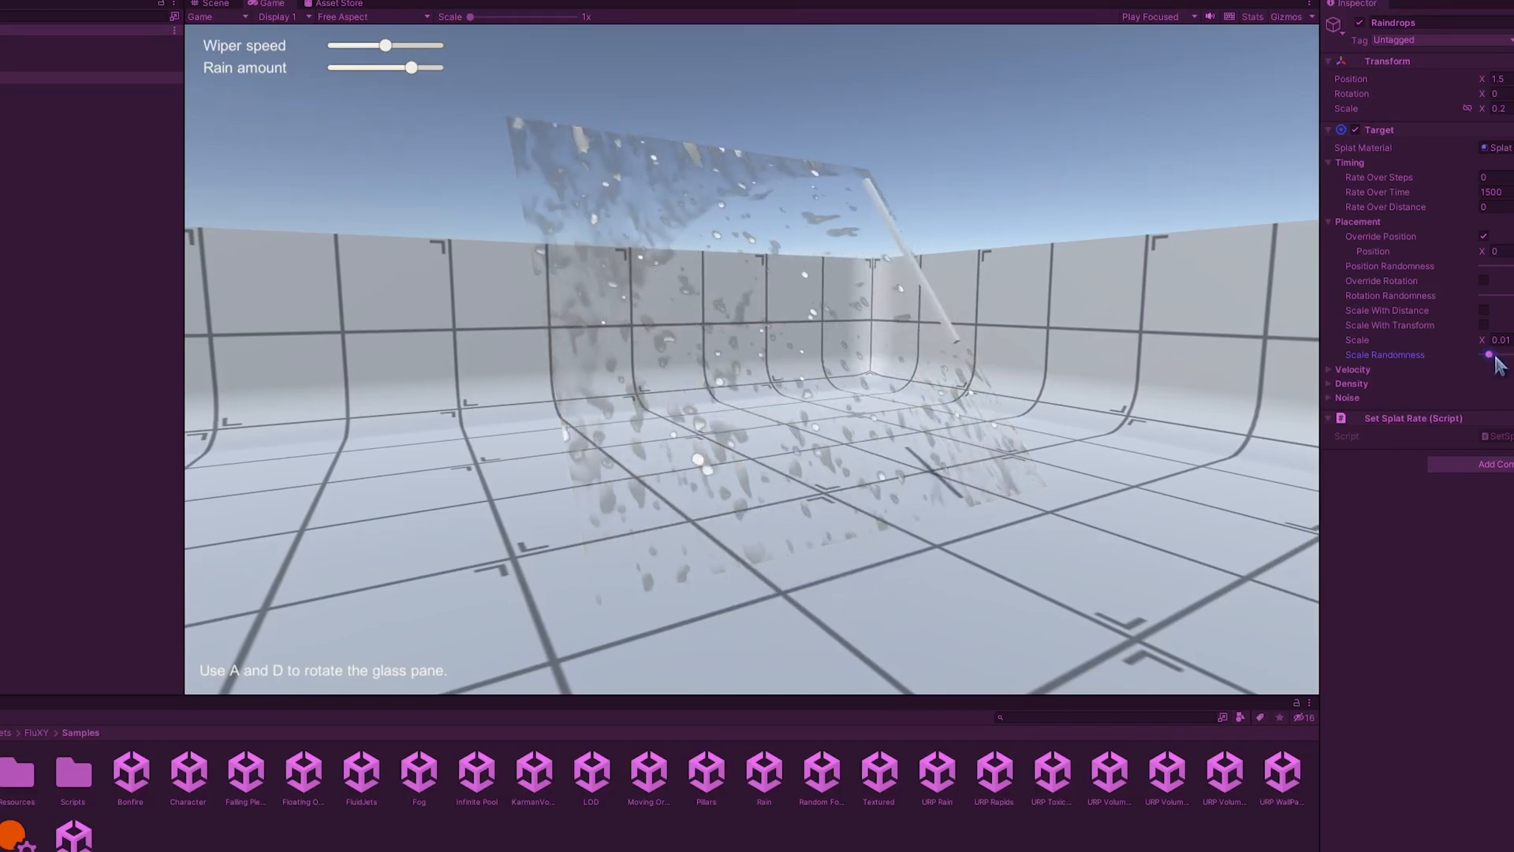
Adjust the Raindrops emitter's Scale Randomness in the rain-on-glass sample
{"action": "left_click", "coordinate": [474, 773]}
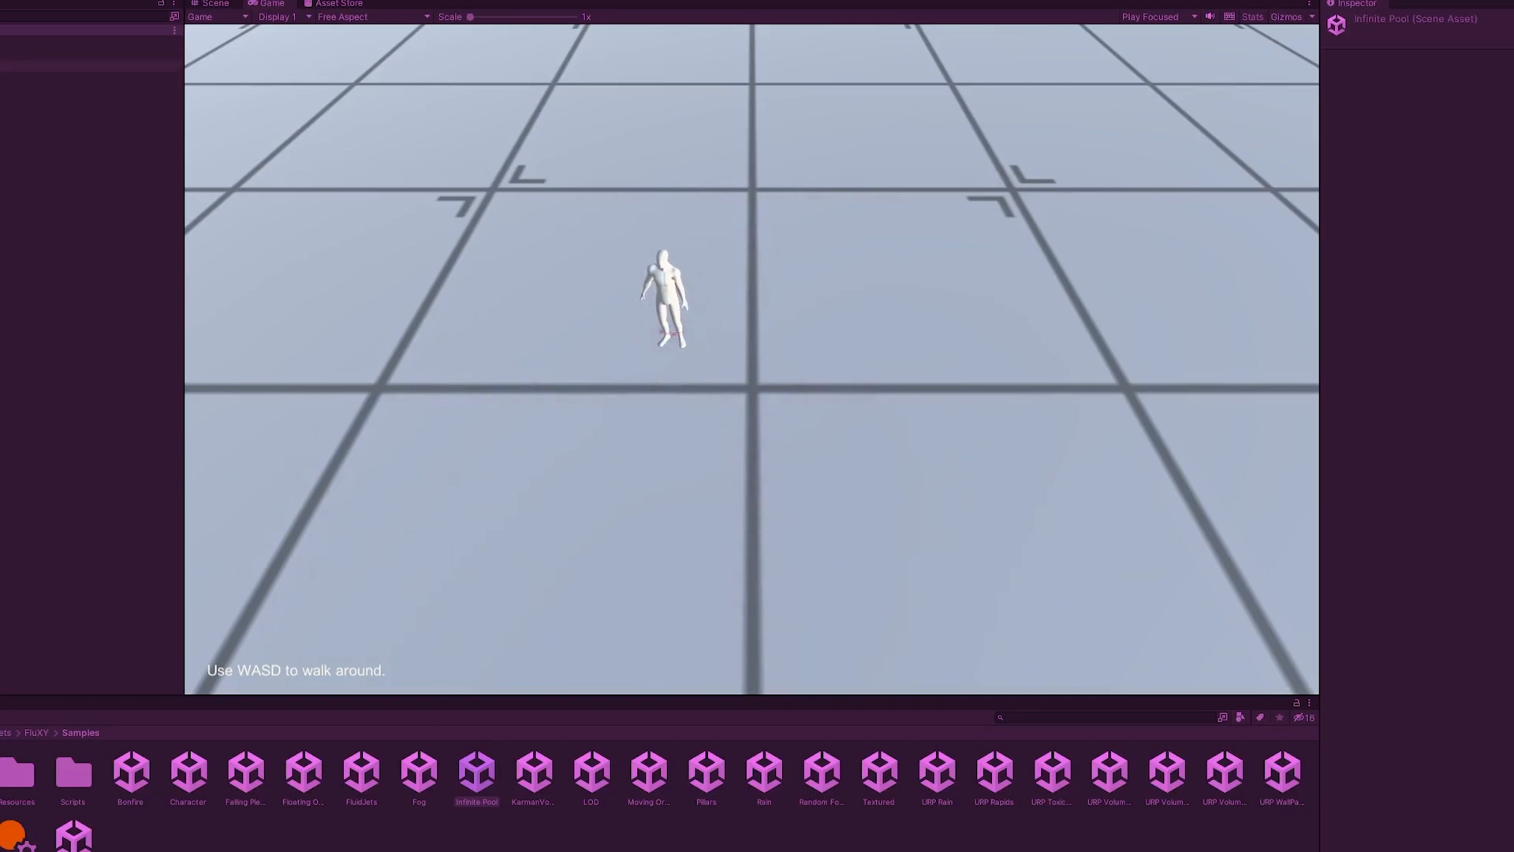
Walk the character across the tiled Infinite Pool floor in Play mode
{"action": "left_click", "coordinate": [476, 773]}
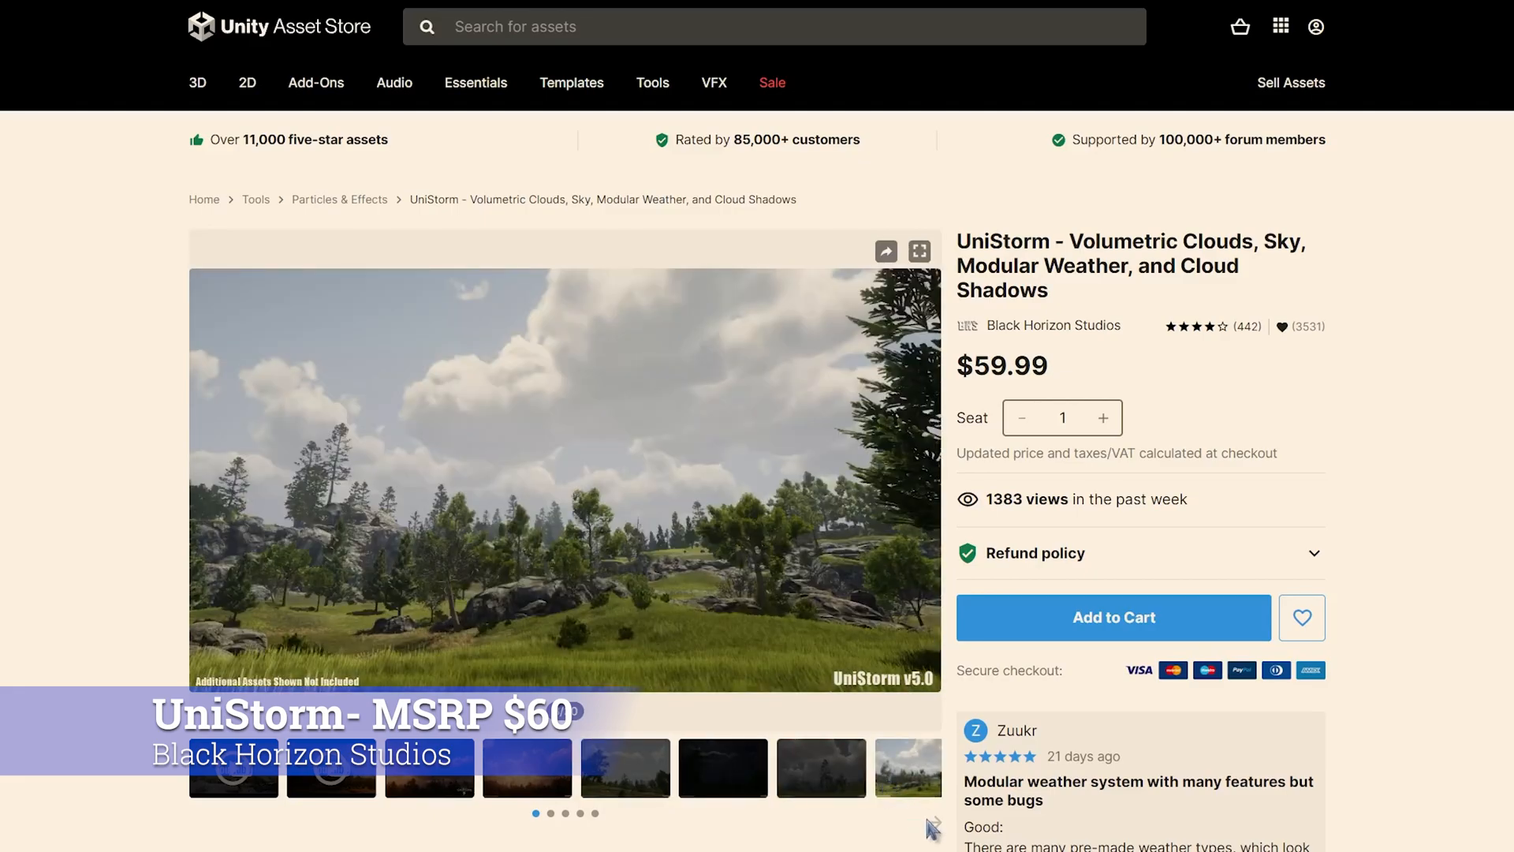
Show UniStorm's moonlit night screenshot in the gallery and scroll down the page
{"action": "left_click", "coordinate": [429, 767]}
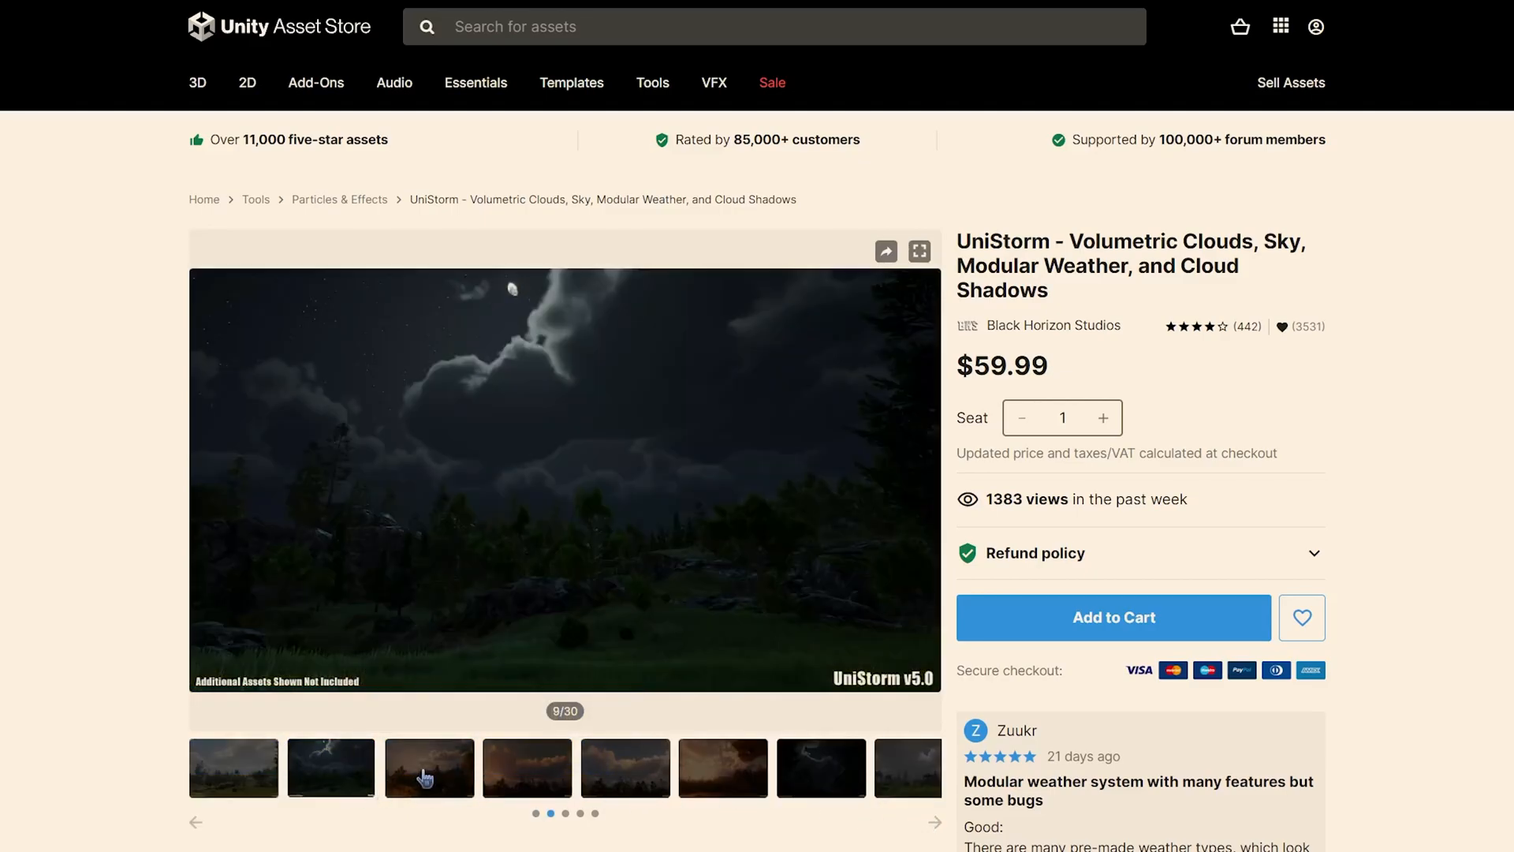
{"action": "scroll", "scroll_direction": "down", "scroll_amount": 3}
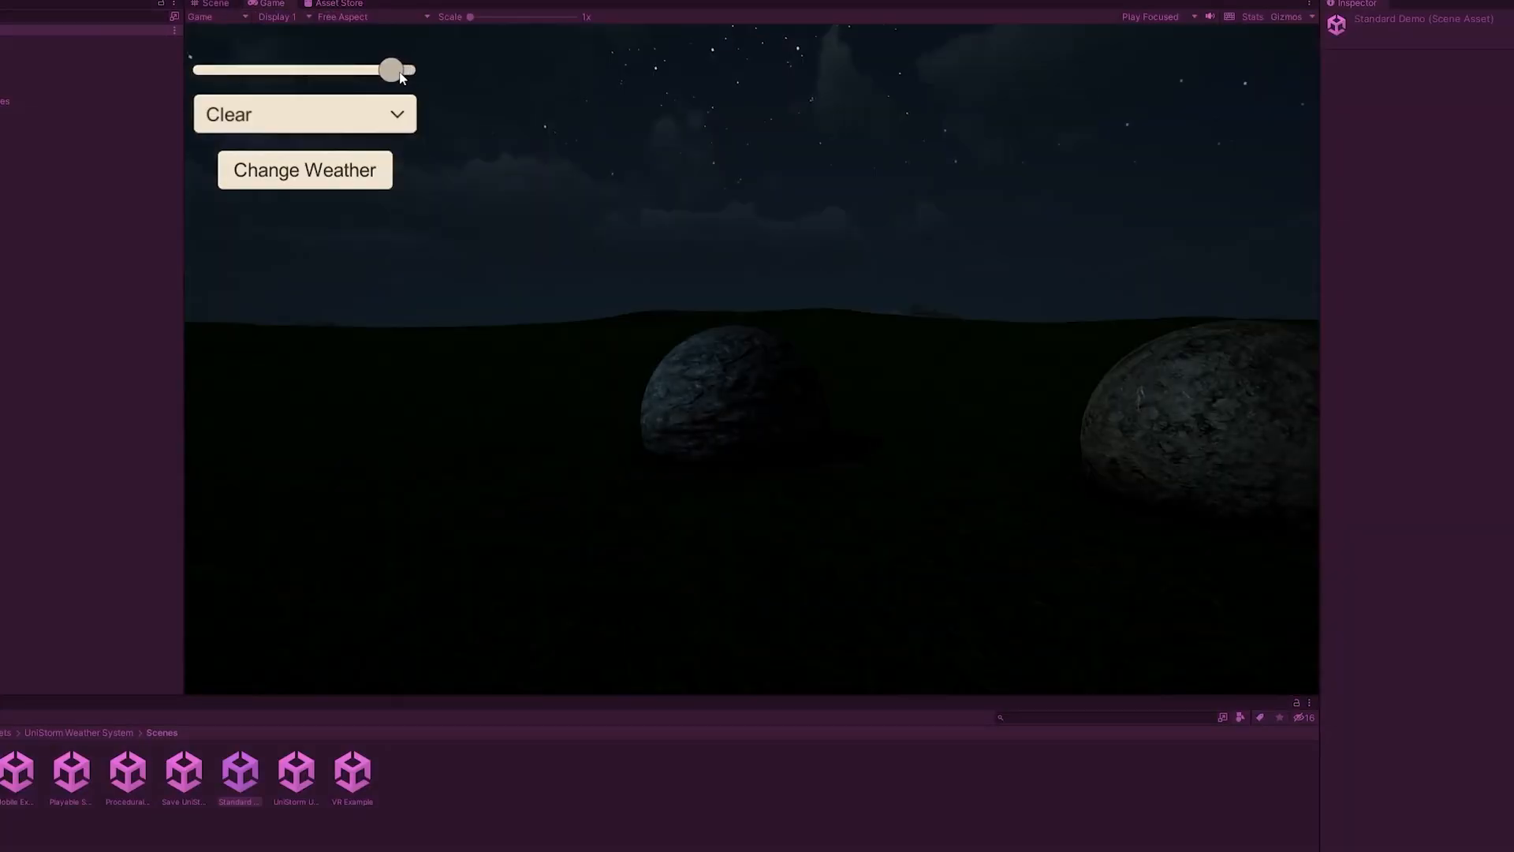
Drag the demo's time slider back and forth between starry night and dawn
{"action": "left_click_drag", "start_coordinate": [392, 70], "coordinate": [212, 70]}
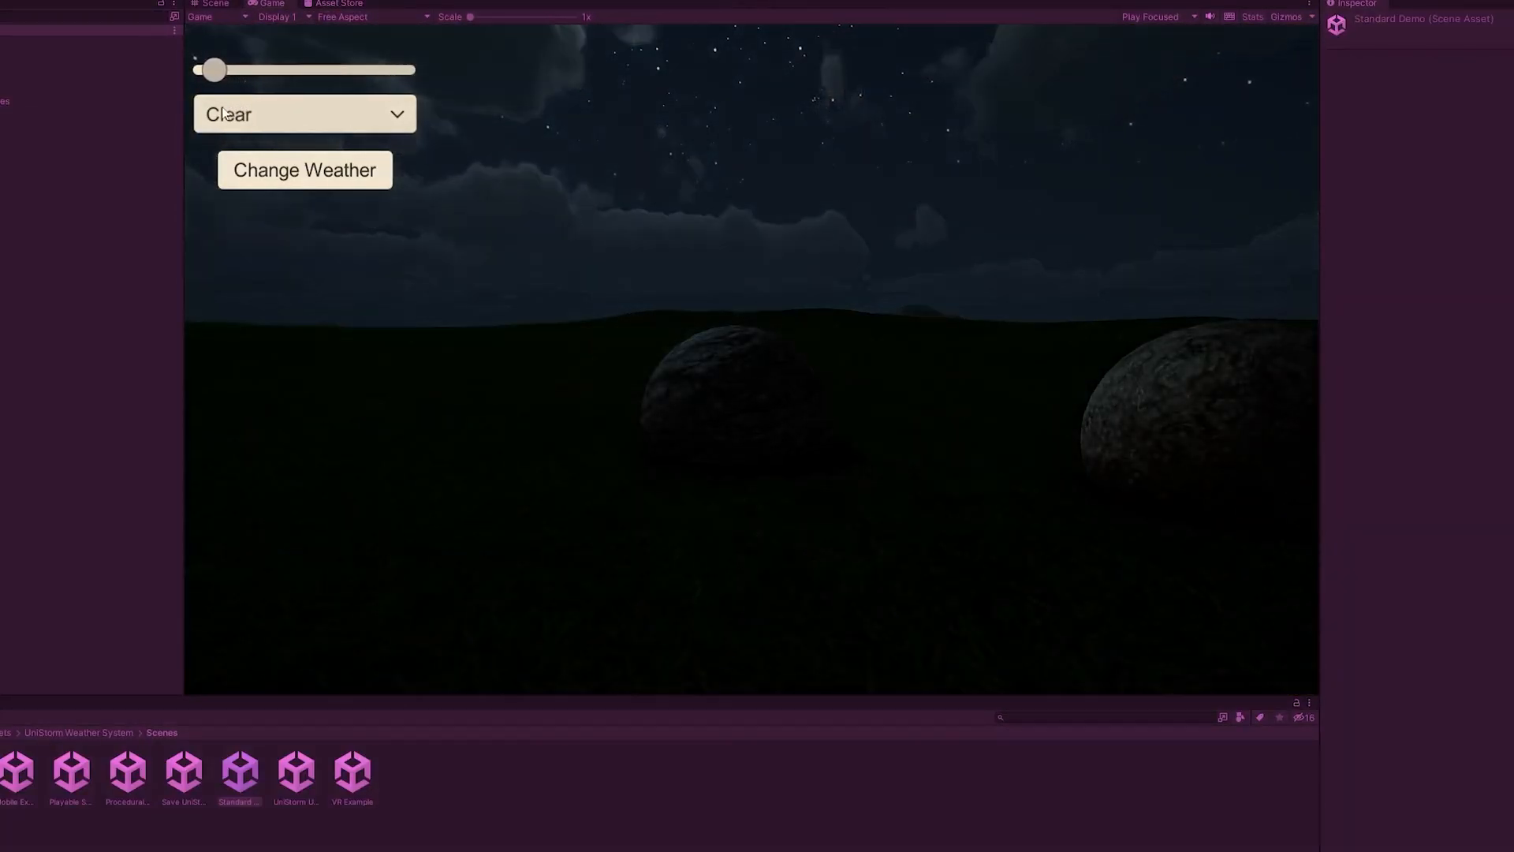
{"action": "left_click_drag", "start_coordinate": [214, 69], "coordinate": [256, 70]}
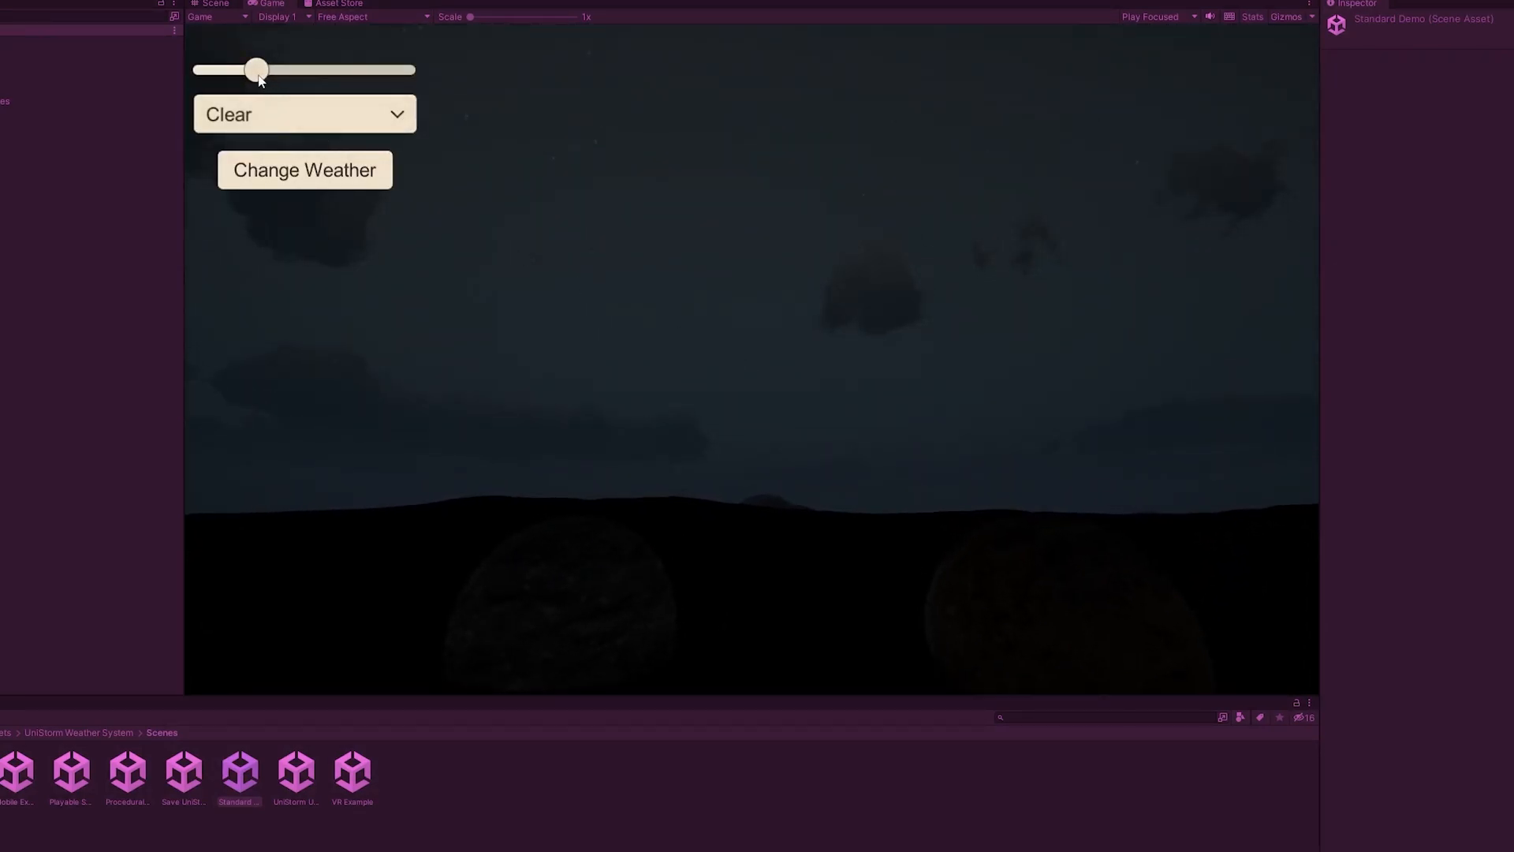
{"action": "left_click_drag", "start_coordinate": [256, 70], "coordinate": [202, 69]}
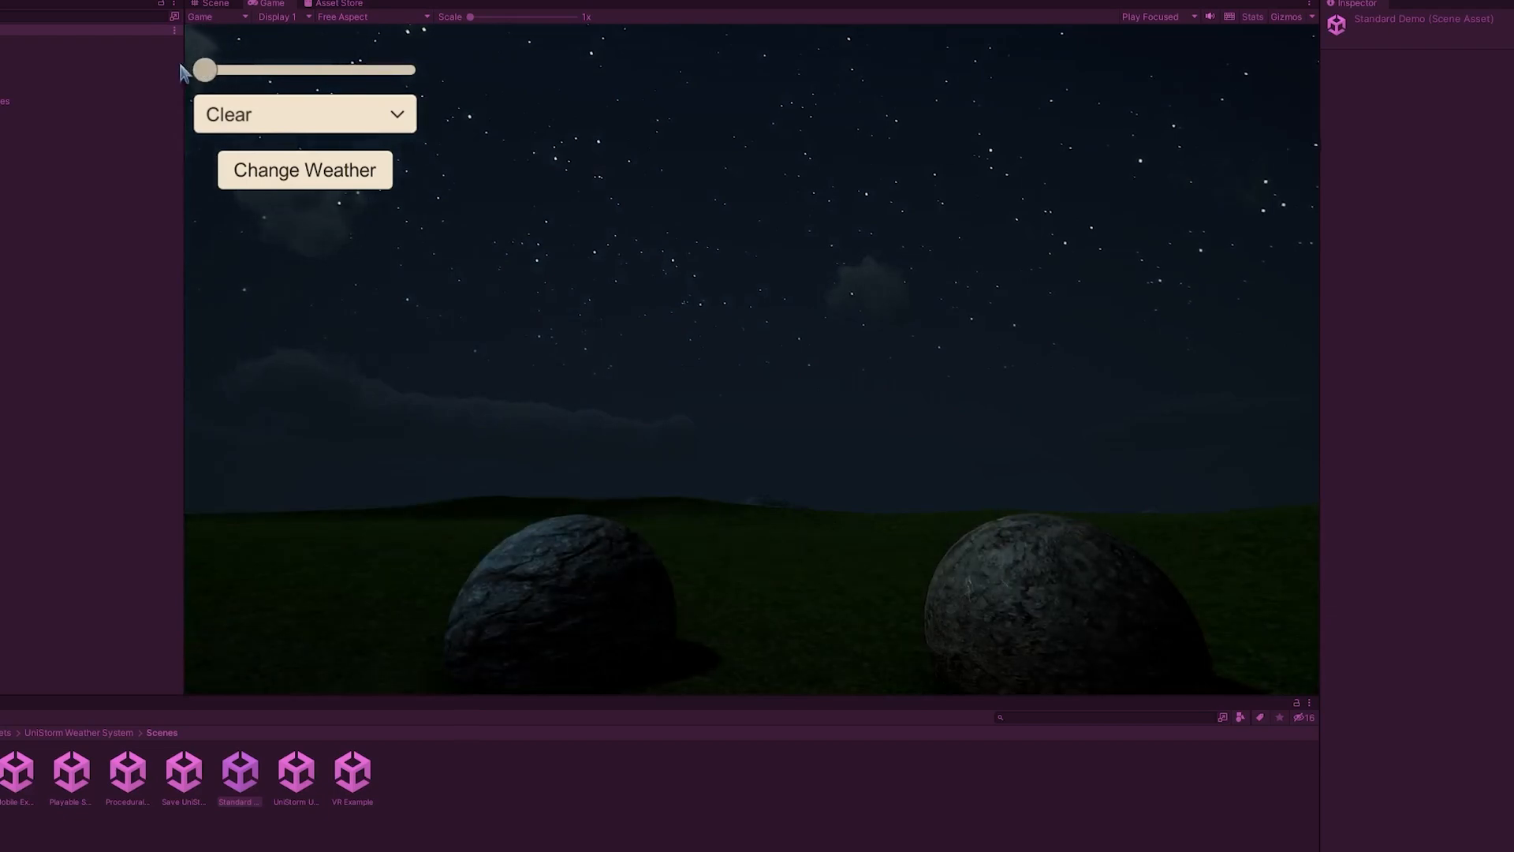
{"action": "left_click_drag", "start_coordinate": [201, 69], "coordinate": [237, 70]}
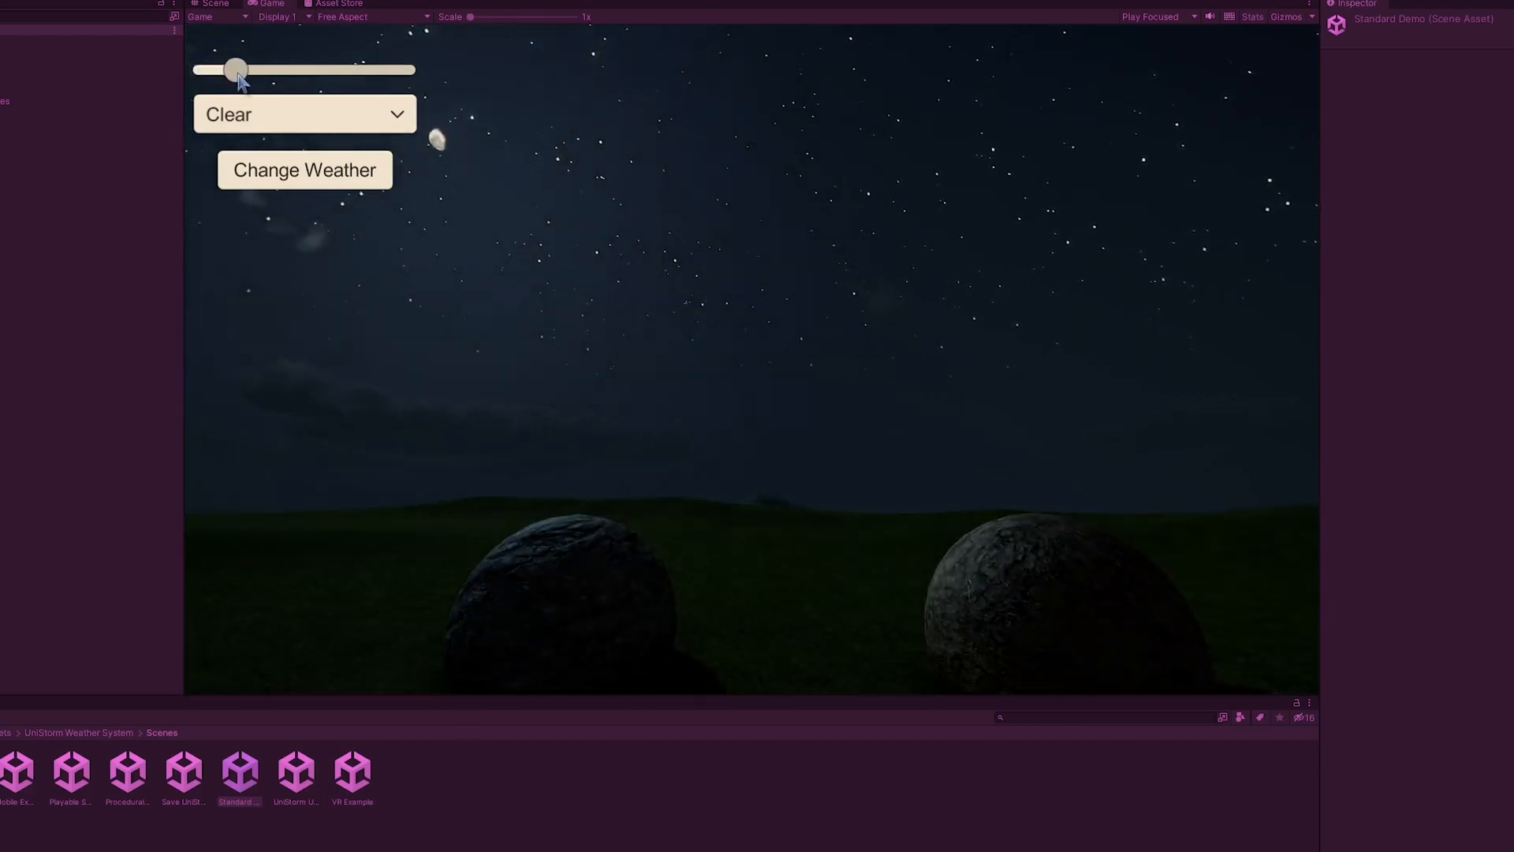
{"action": "left_click_drag", "start_coordinate": [236, 69], "coordinate": [261, 69]}
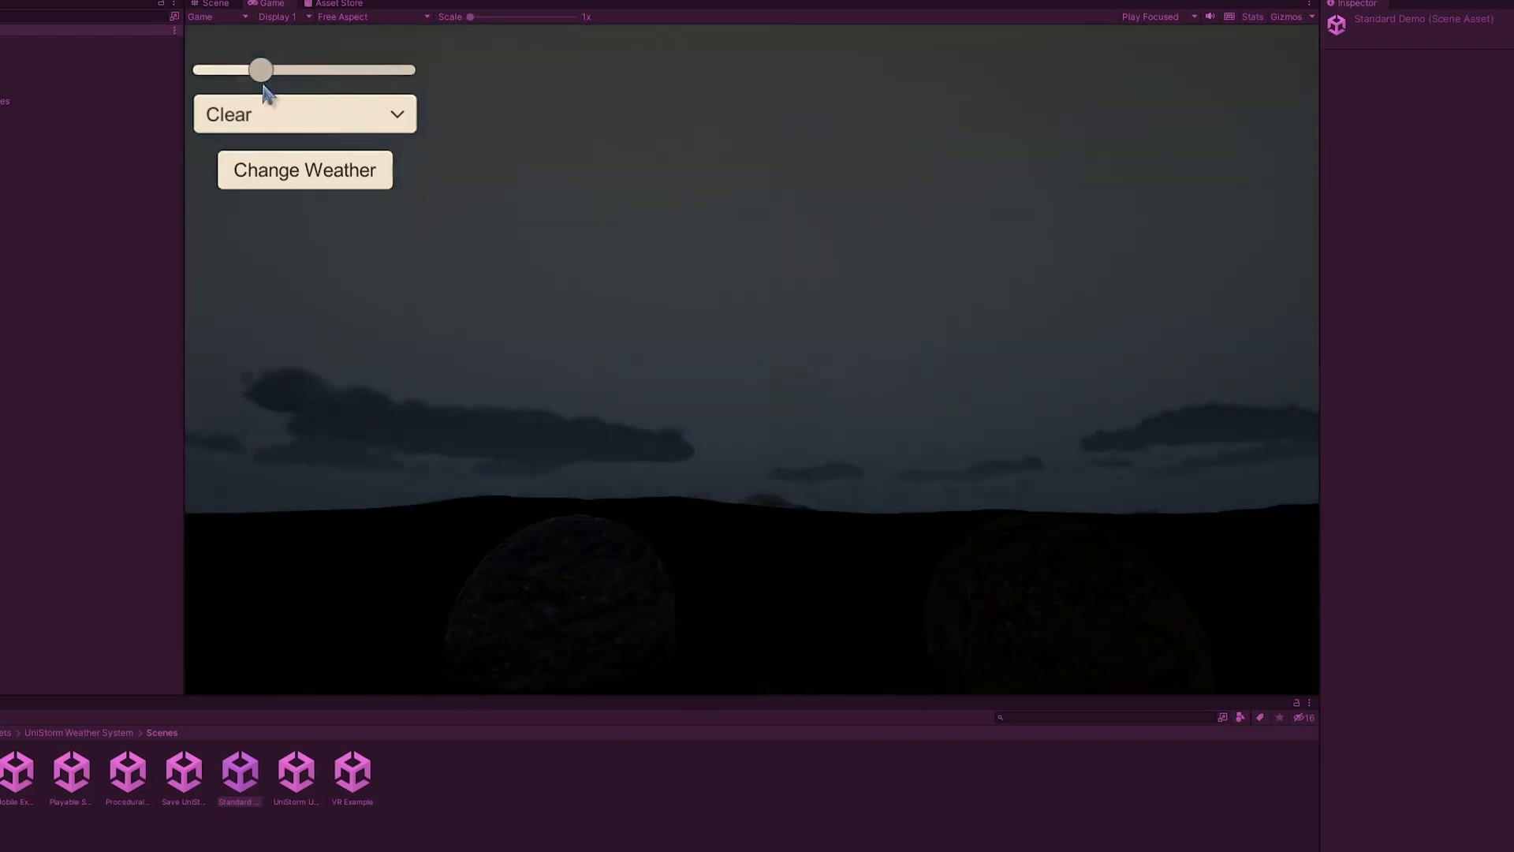
{"action": "left_click_drag", "start_coordinate": [259, 70], "coordinate": [243, 70]}
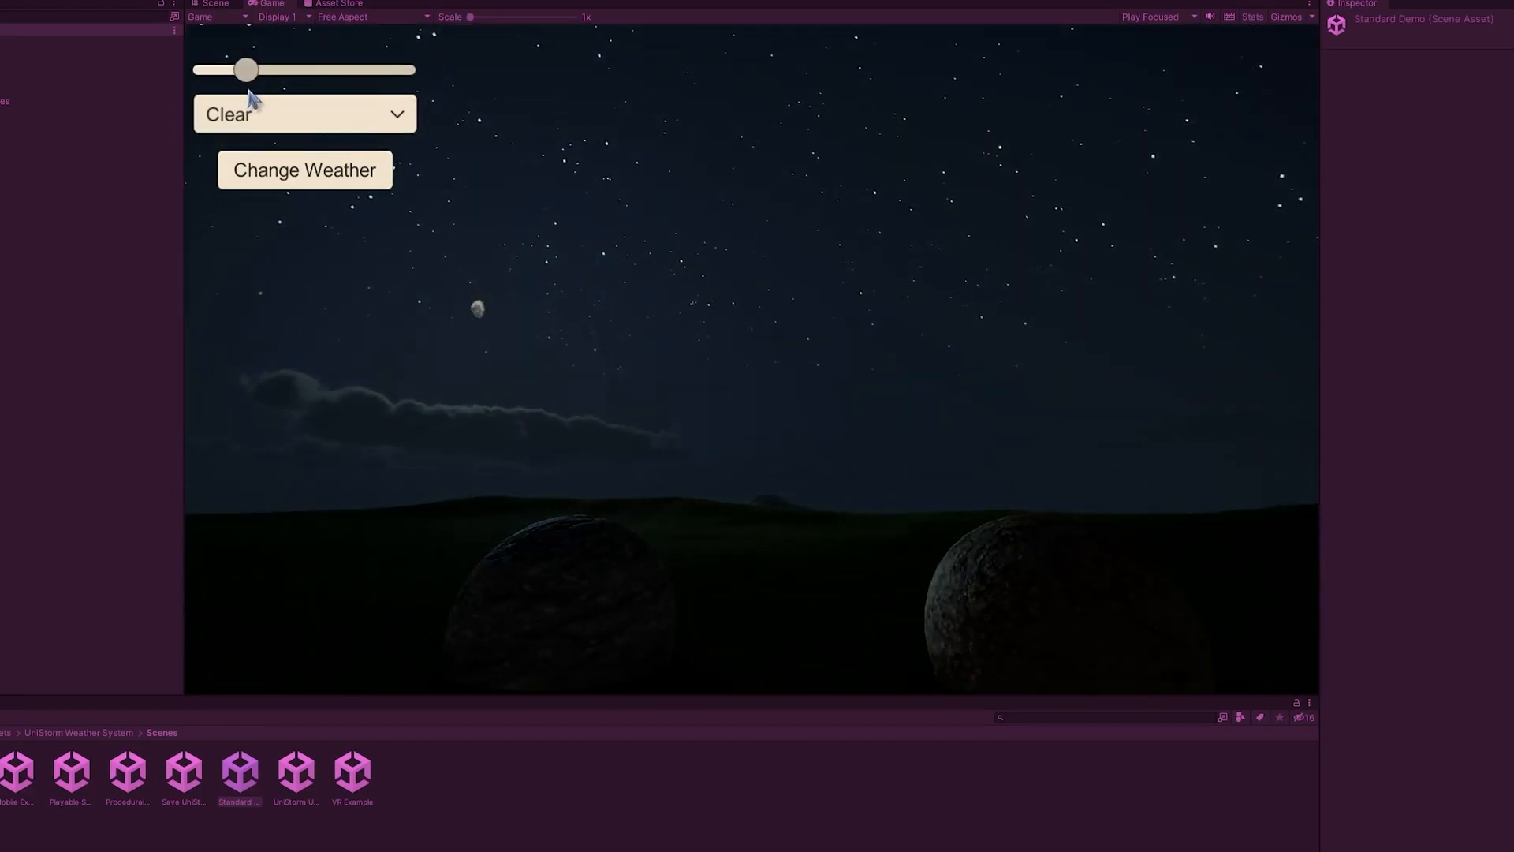
{"action": "left_click_drag", "start_coordinate": [244, 69], "coordinate": [250, 69]}
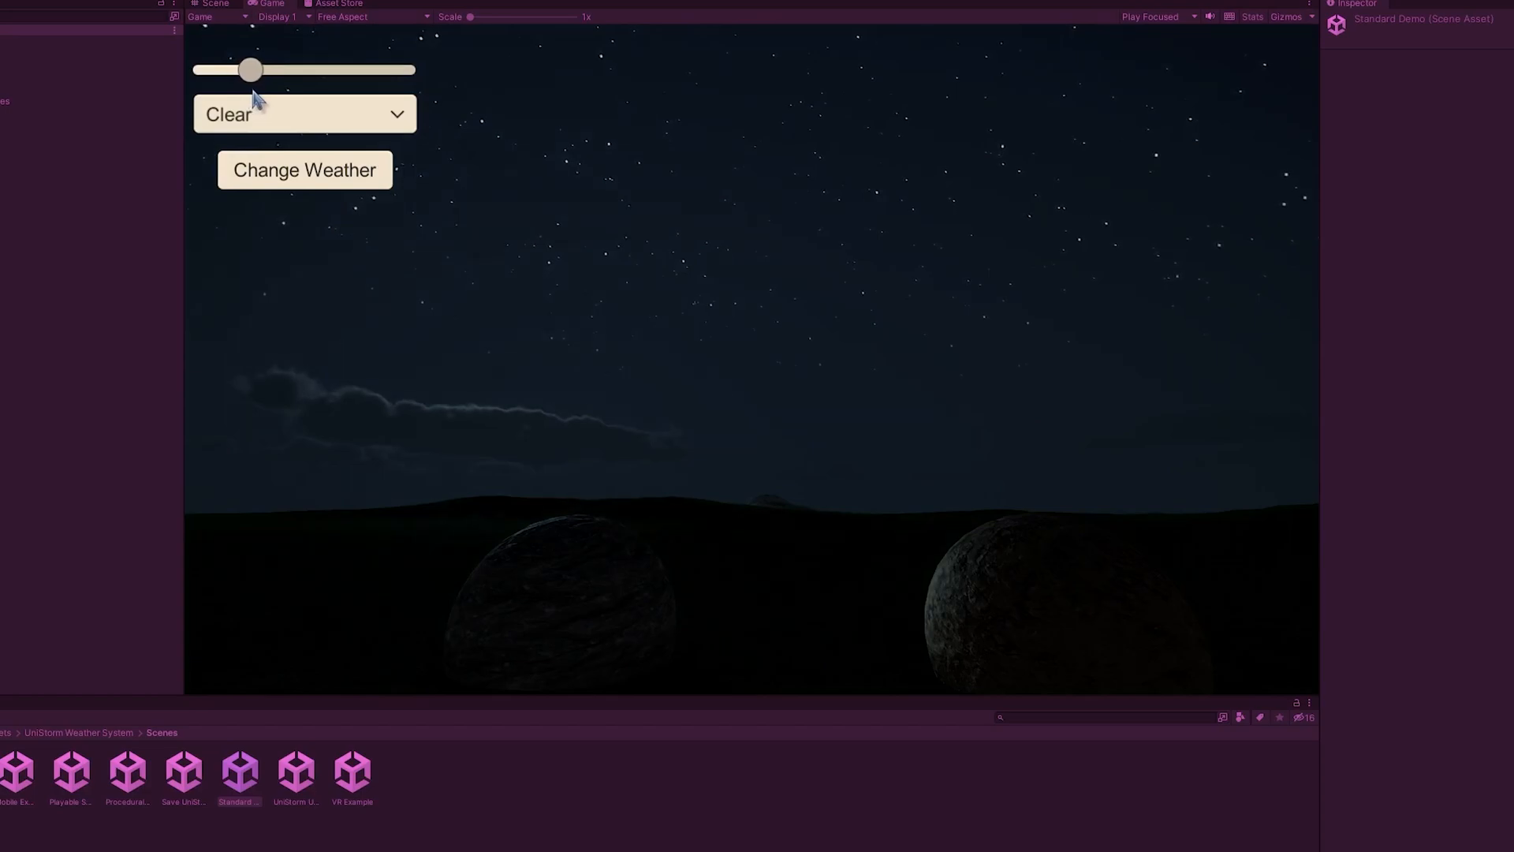
Advance the time of day from sunrise through afternoon to sunset
{"action": "left_click_drag", "start_coordinate": [249, 69], "coordinate": [268, 69]}
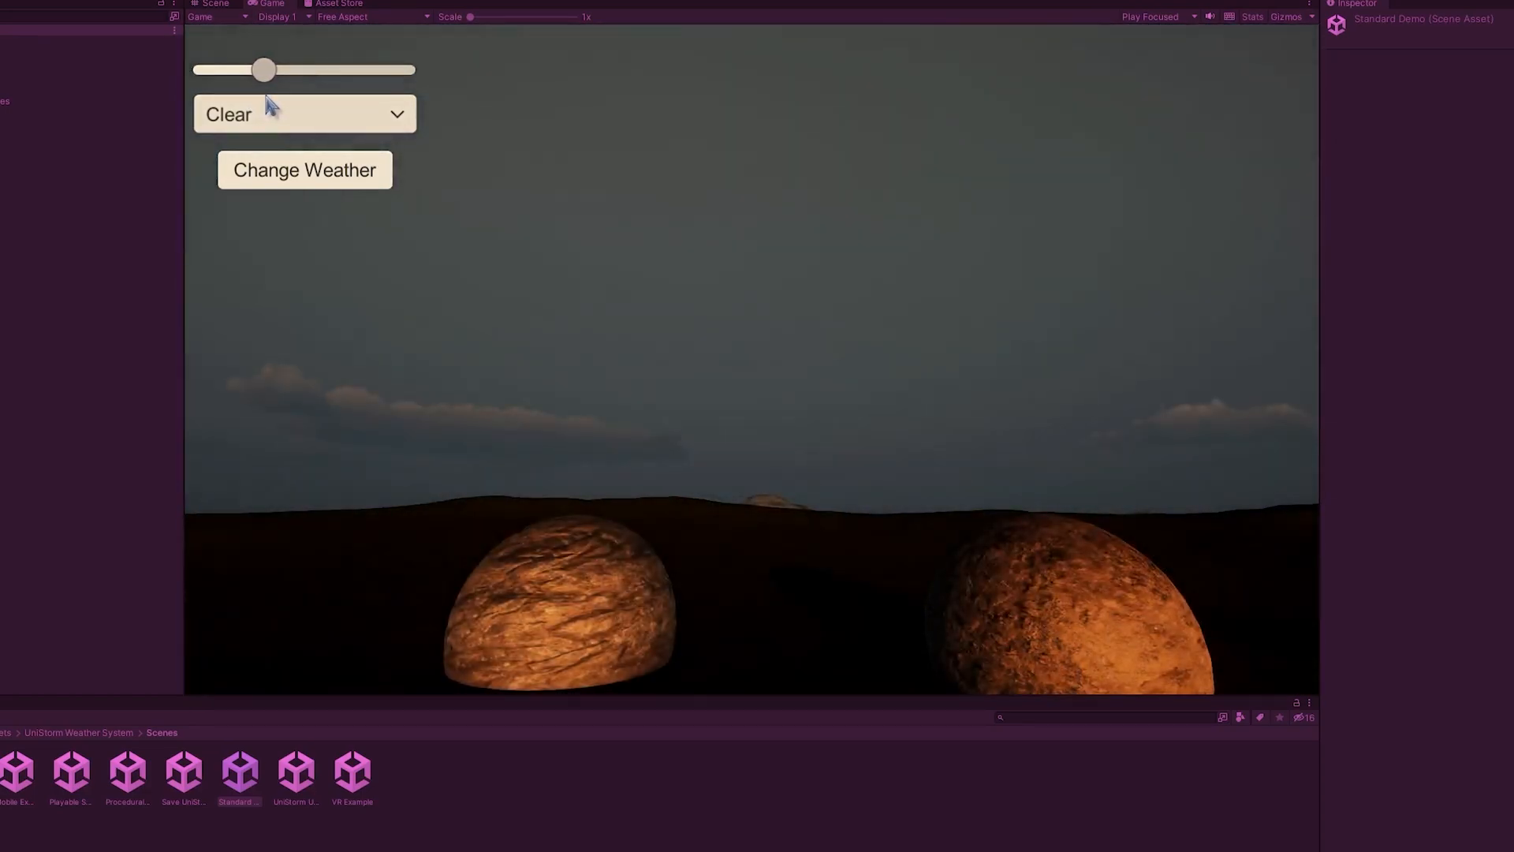
{"action": "left_click_drag", "start_coordinate": [264, 69], "coordinate": [283, 68]}
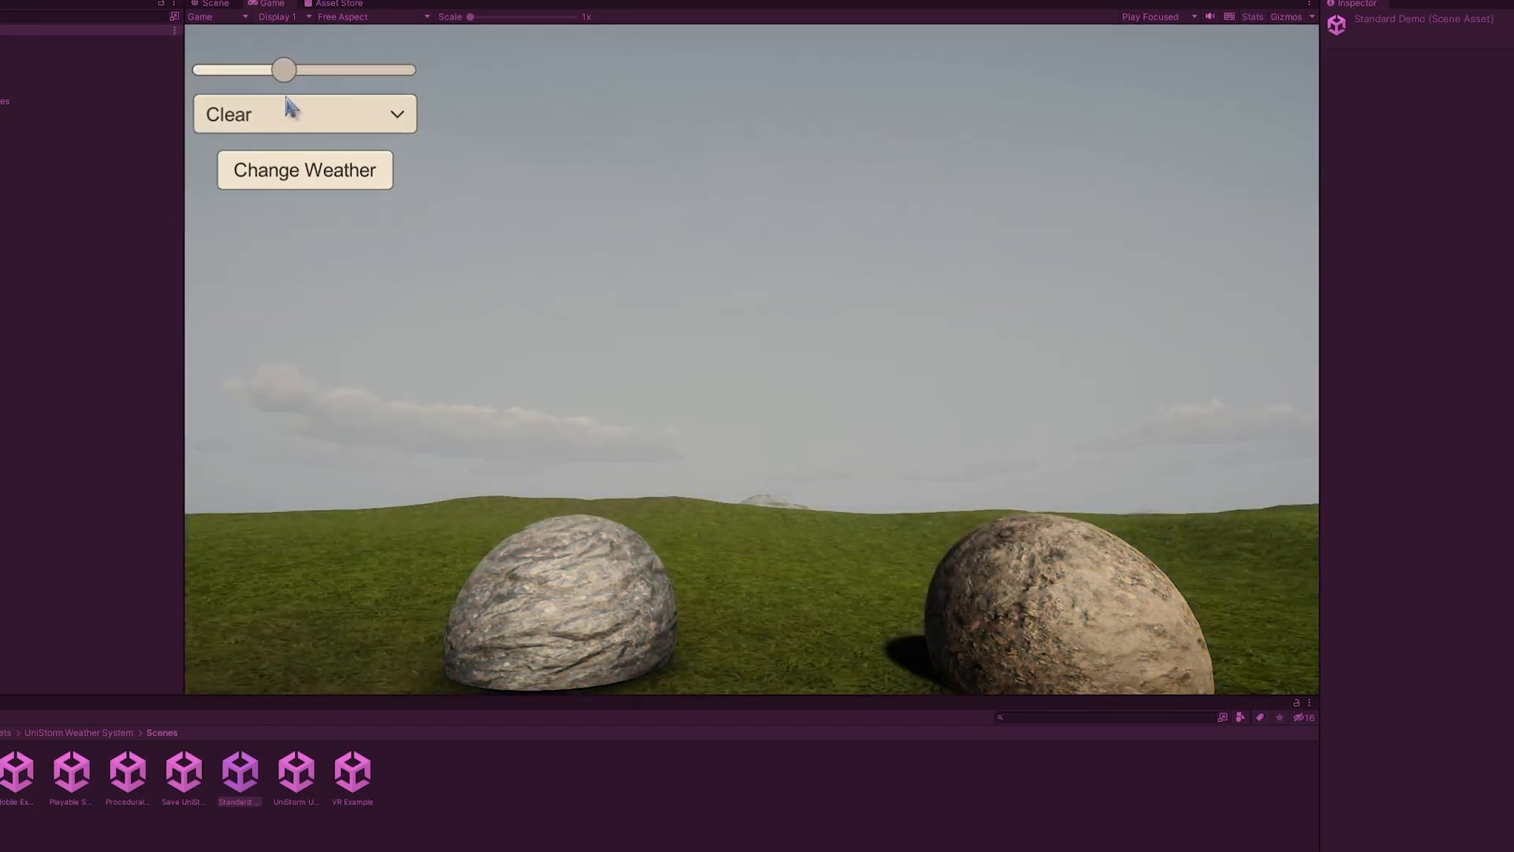
{"action": "left_click_drag", "start_coordinate": [283, 69], "coordinate": [331, 69]}
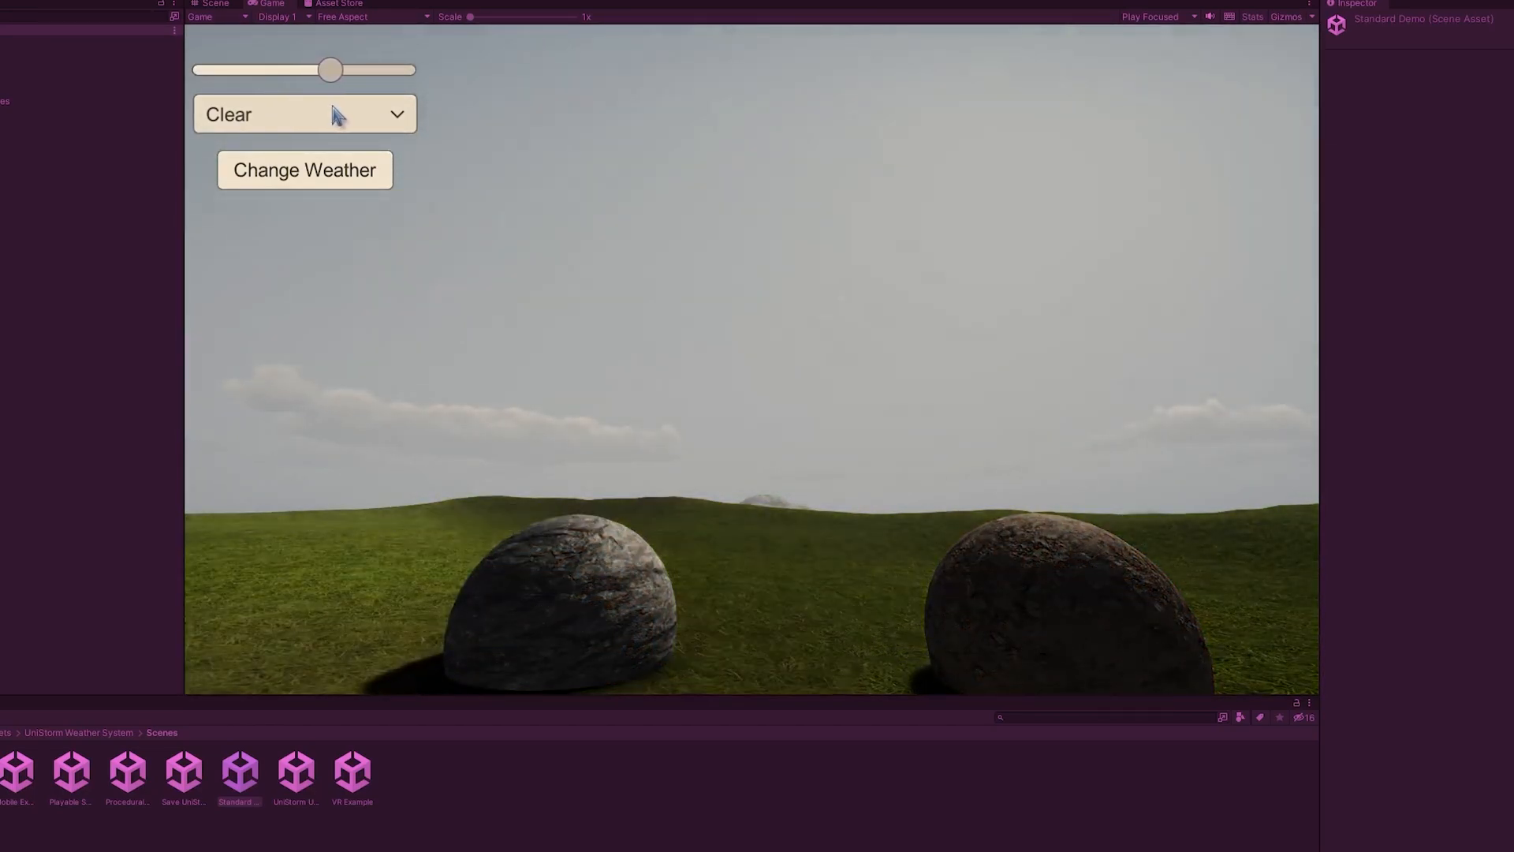
{"action": "left_click_drag", "start_coordinate": [330, 70], "coordinate": [354, 70]}
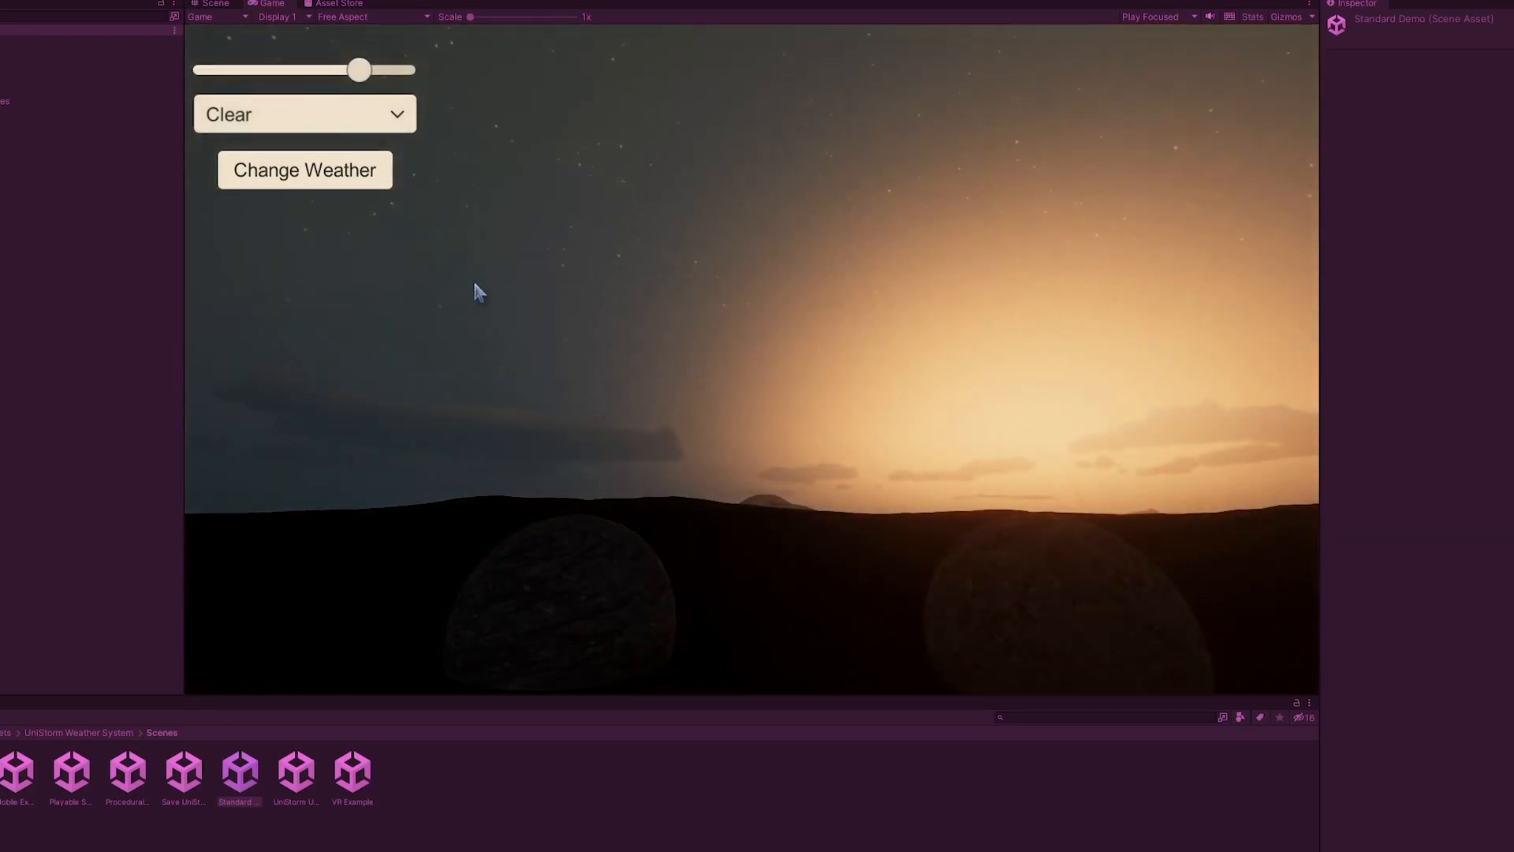
Apply Cloudy weather to the UniStorm demo and nudge the time of day
{"action": "left_click", "coordinate": [305, 113]}
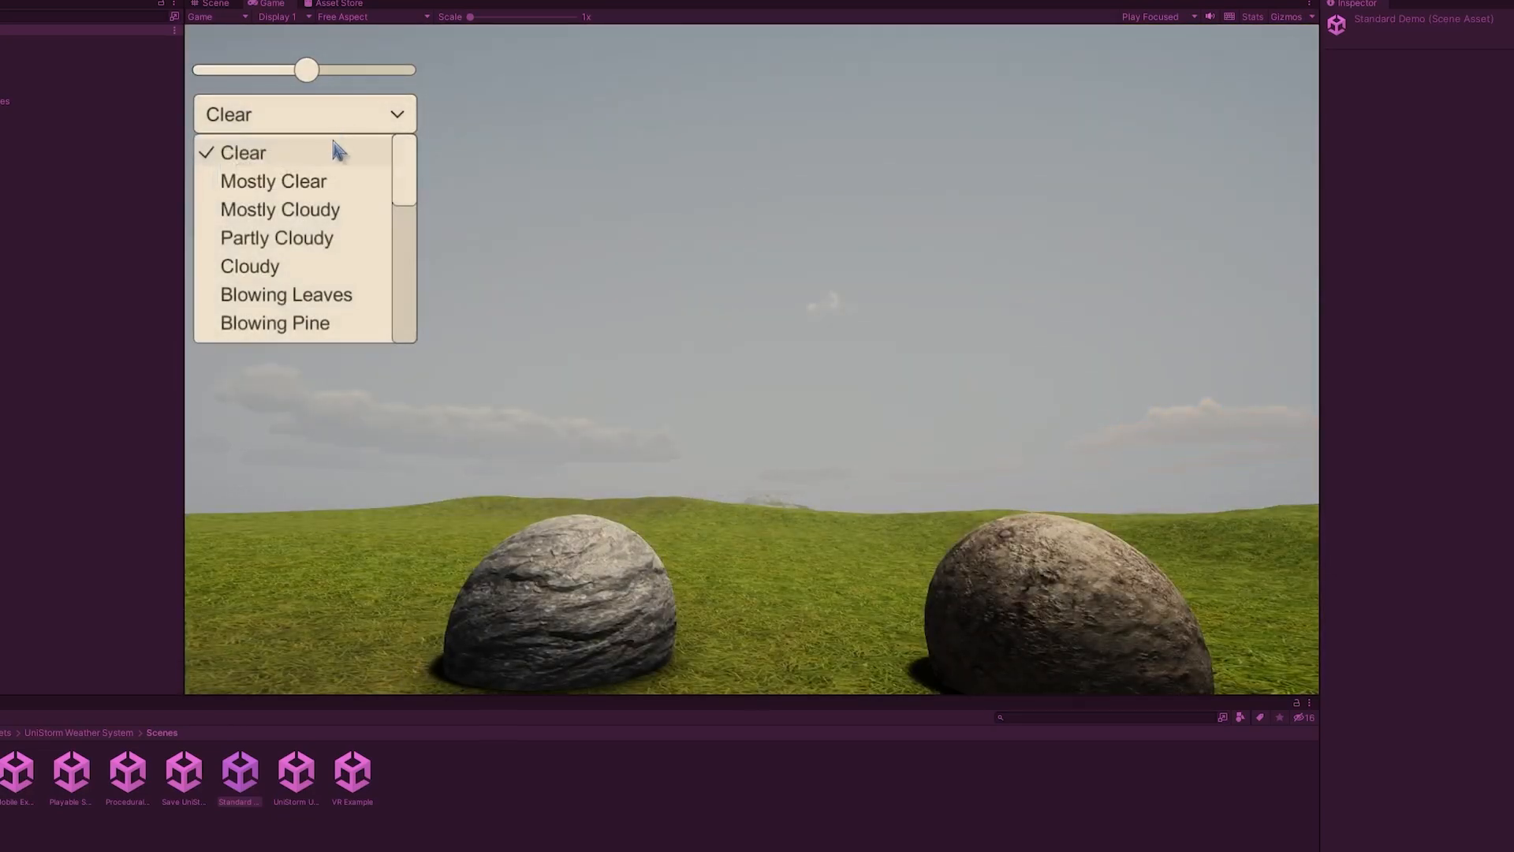
{"action": "left_click", "coordinate": [249, 265]}
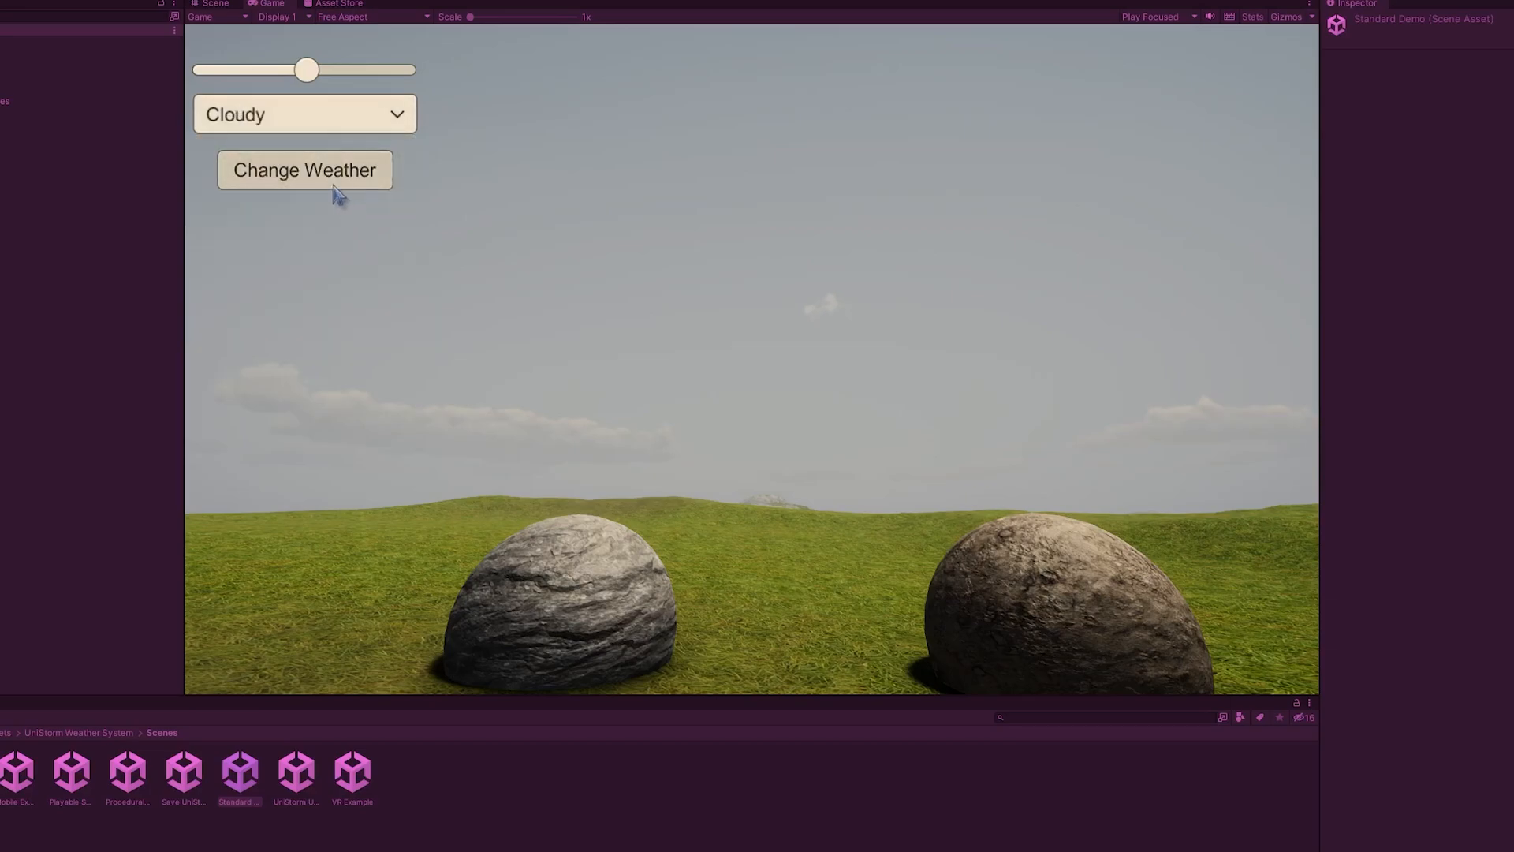
{"action": "left_click_drag", "start_coordinate": [306, 69], "coordinate": [327, 69]}
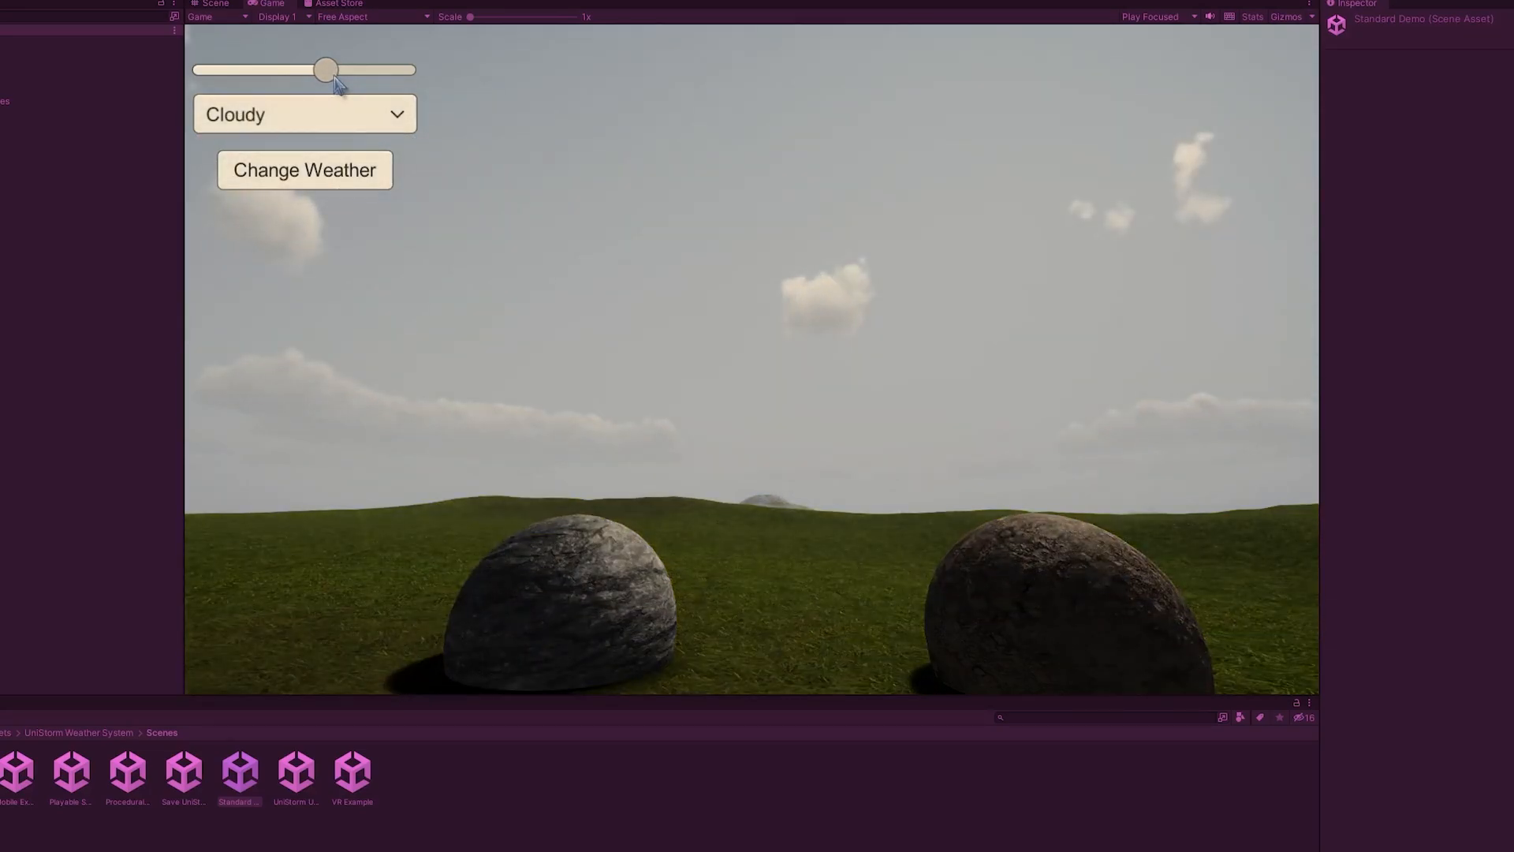
{"action": "left_click_drag", "start_coordinate": [325, 70], "coordinate": [306, 70]}
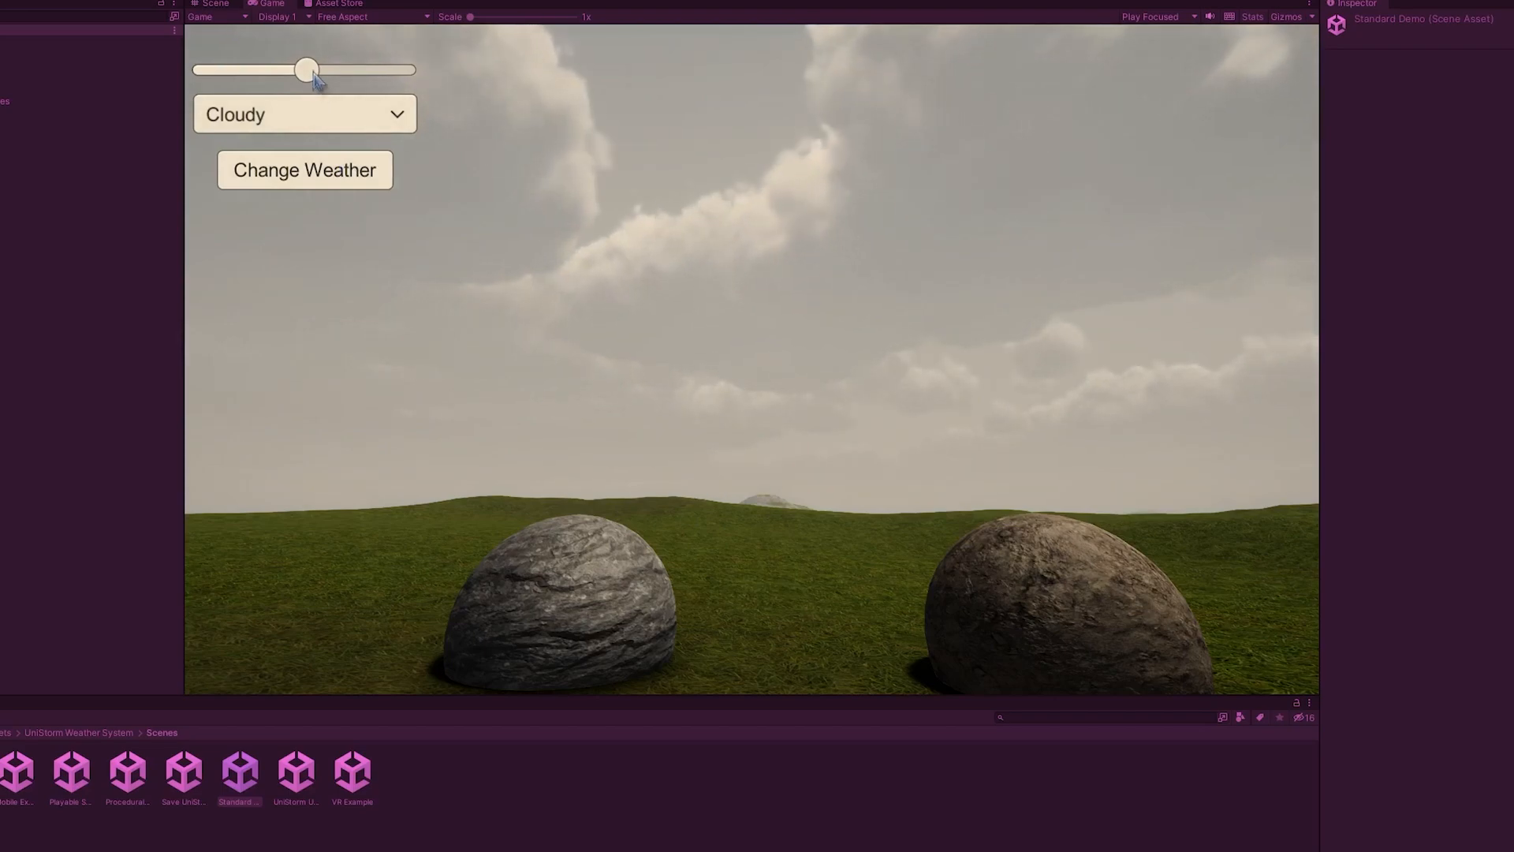
Apply Snow weather and drag the time of day into the small hours of night
{"action": "left_click", "coordinate": [304, 112]}
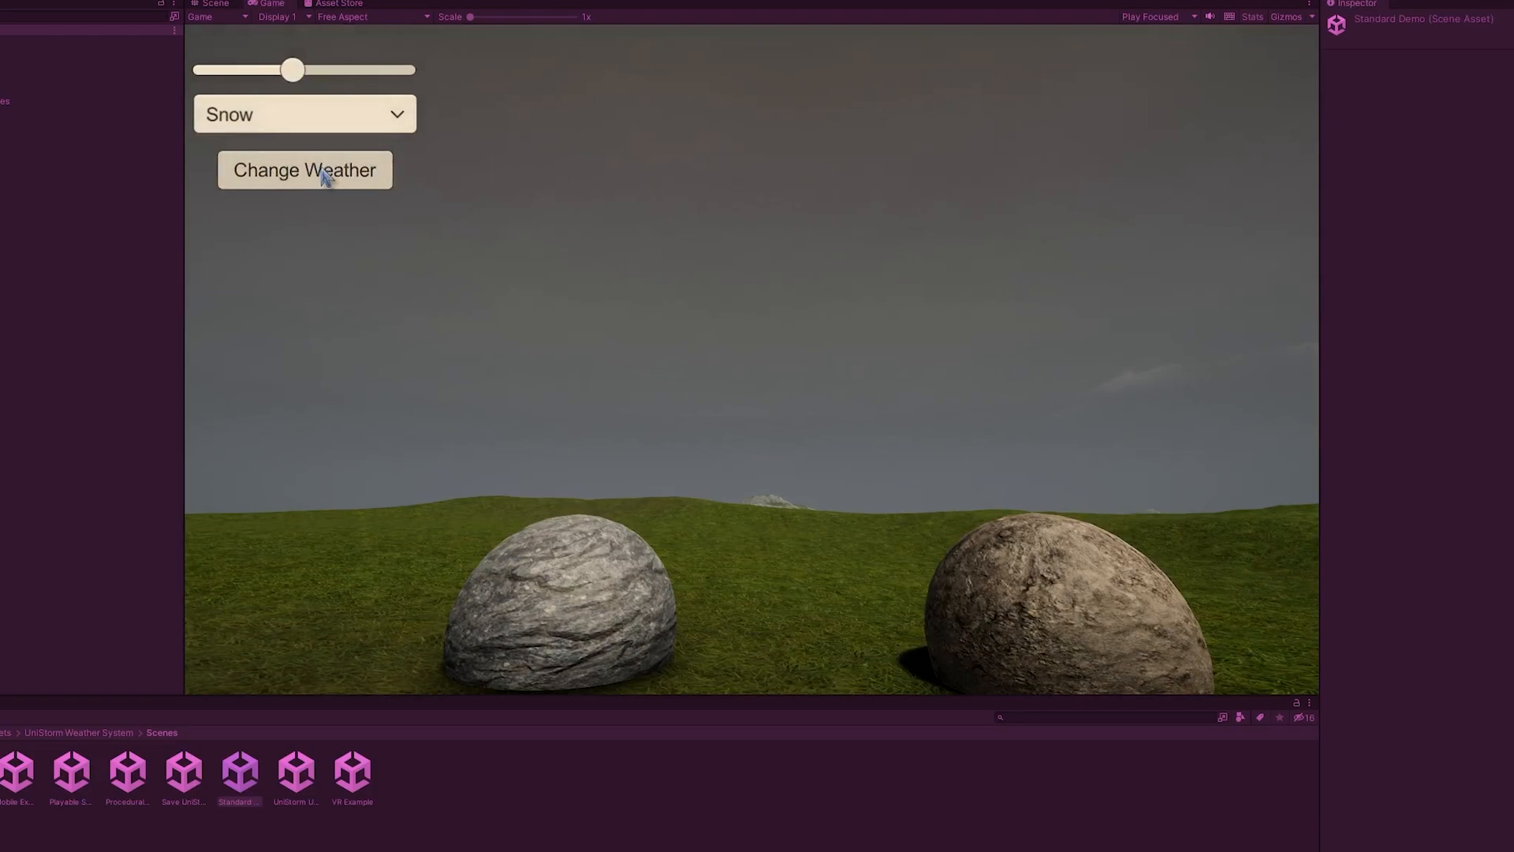
{"action": "left_click_drag", "start_coordinate": [293, 69], "coordinate": [322, 69]}
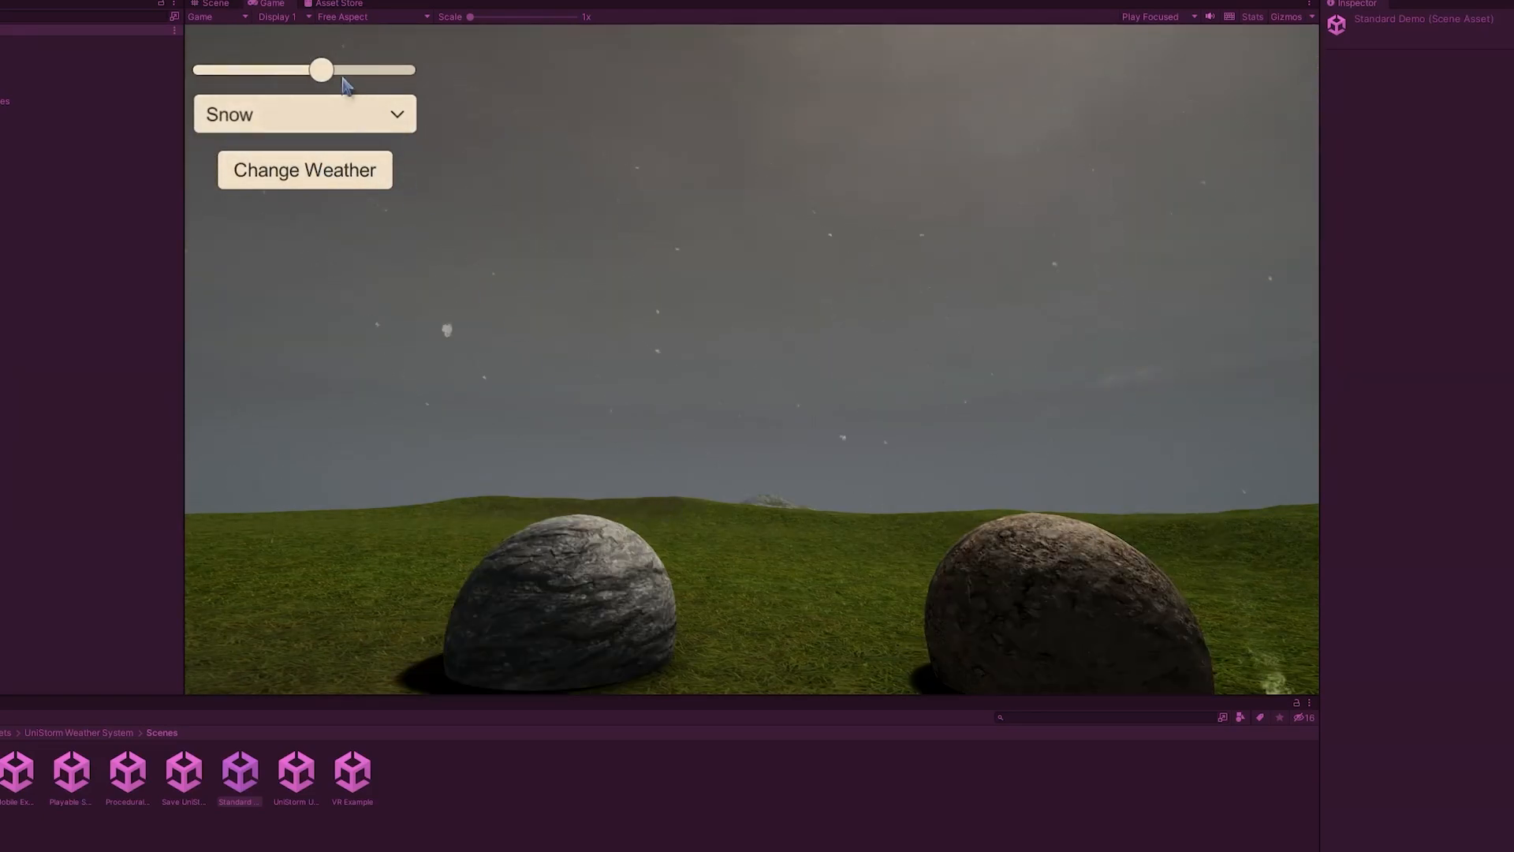
{"action": "left_click_drag", "start_coordinate": [321, 70], "coordinate": [388, 69]}
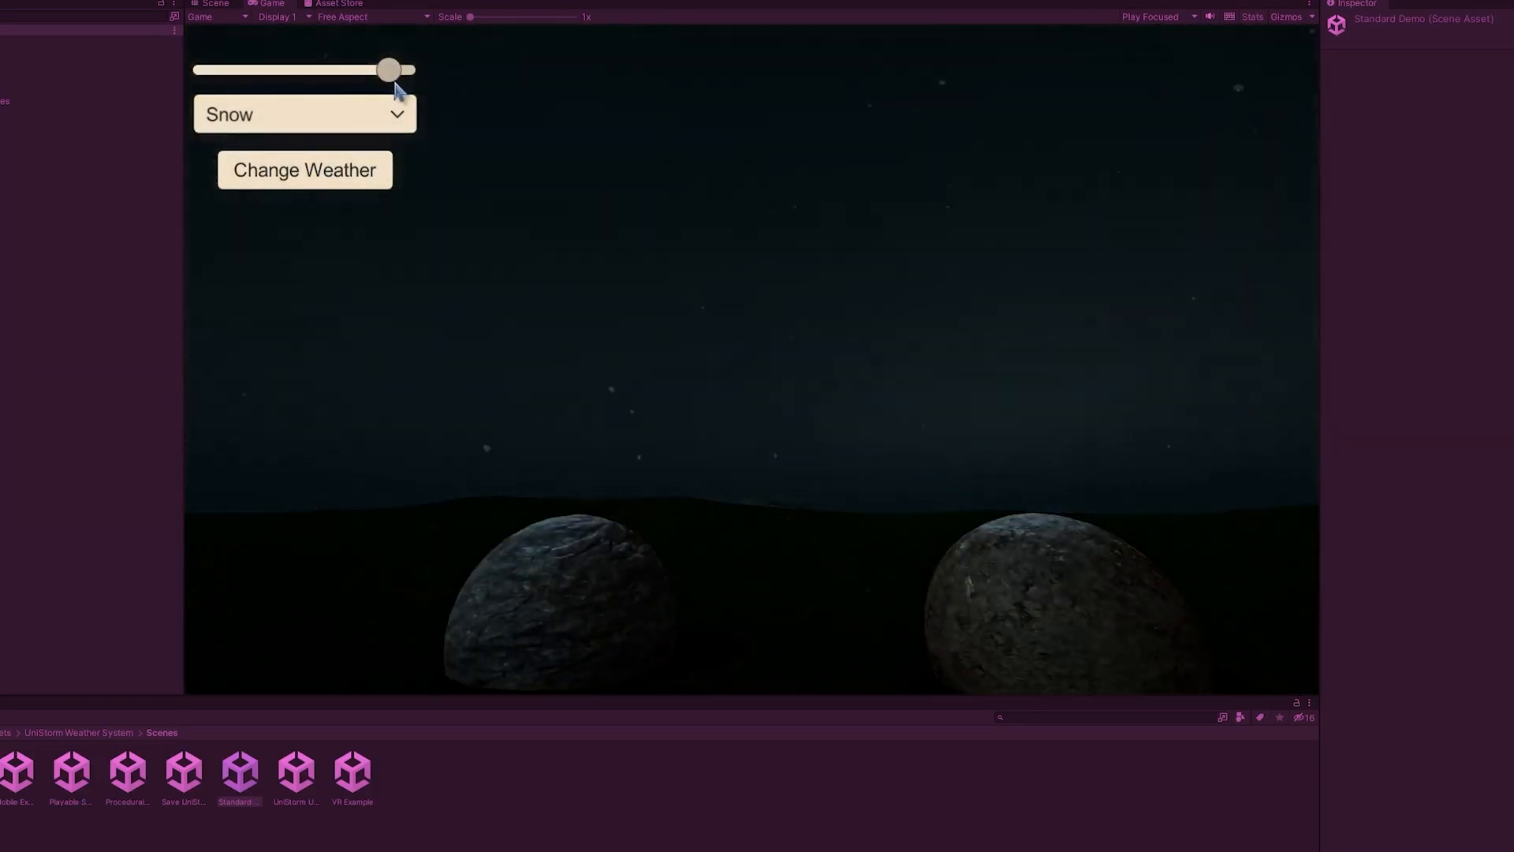
{"action": "left_click_drag", "start_coordinate": [389, 70], "coordinate": [235, 69]}
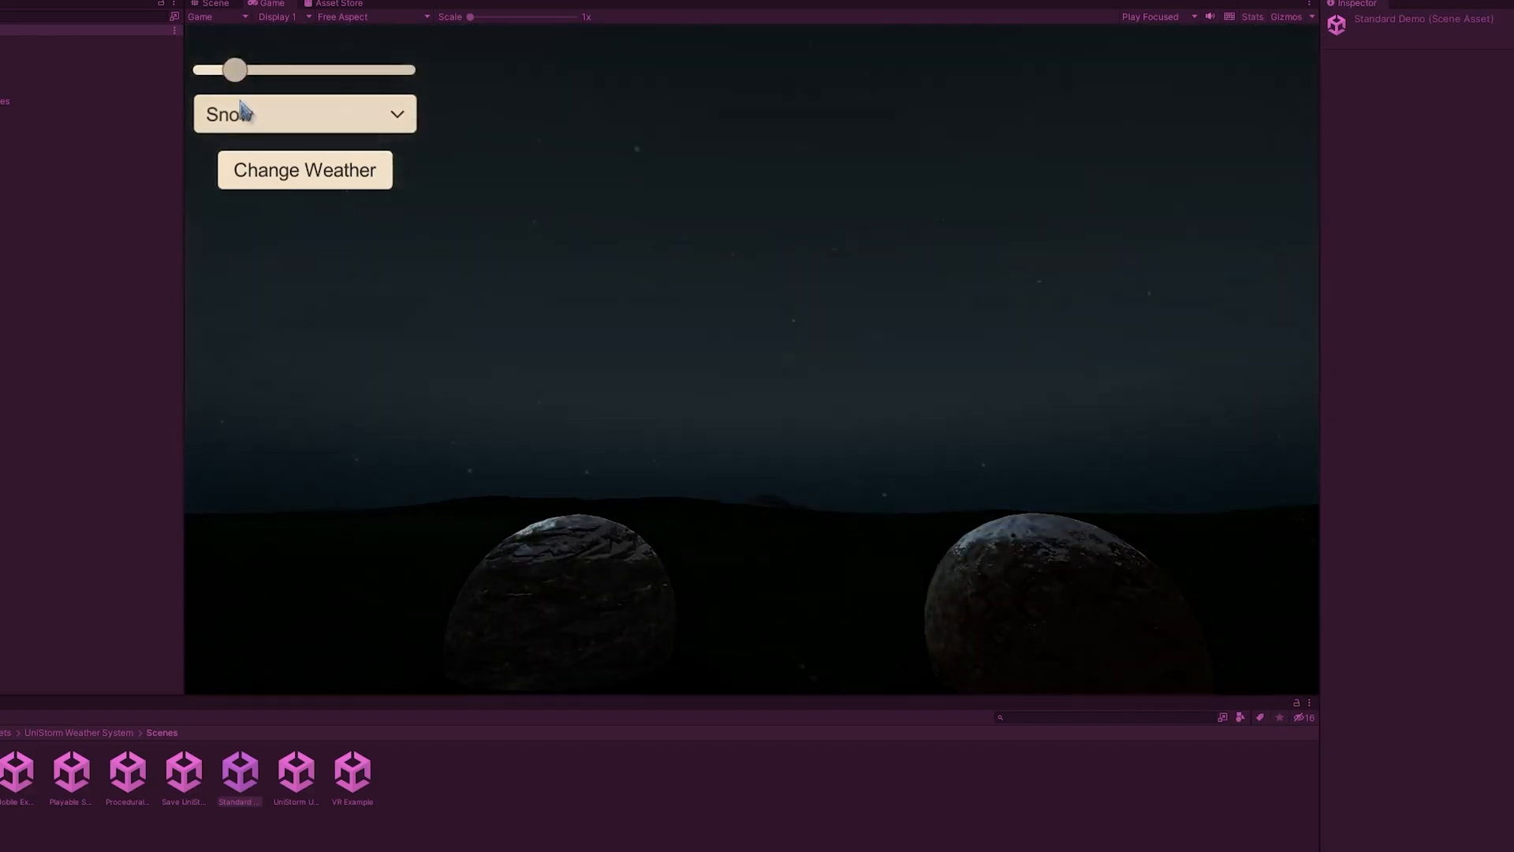
Choose Fire Storm from the UniStorm weather list and apply it to the night scene
{"action": "left_click", "coordinate": [303, 113]}
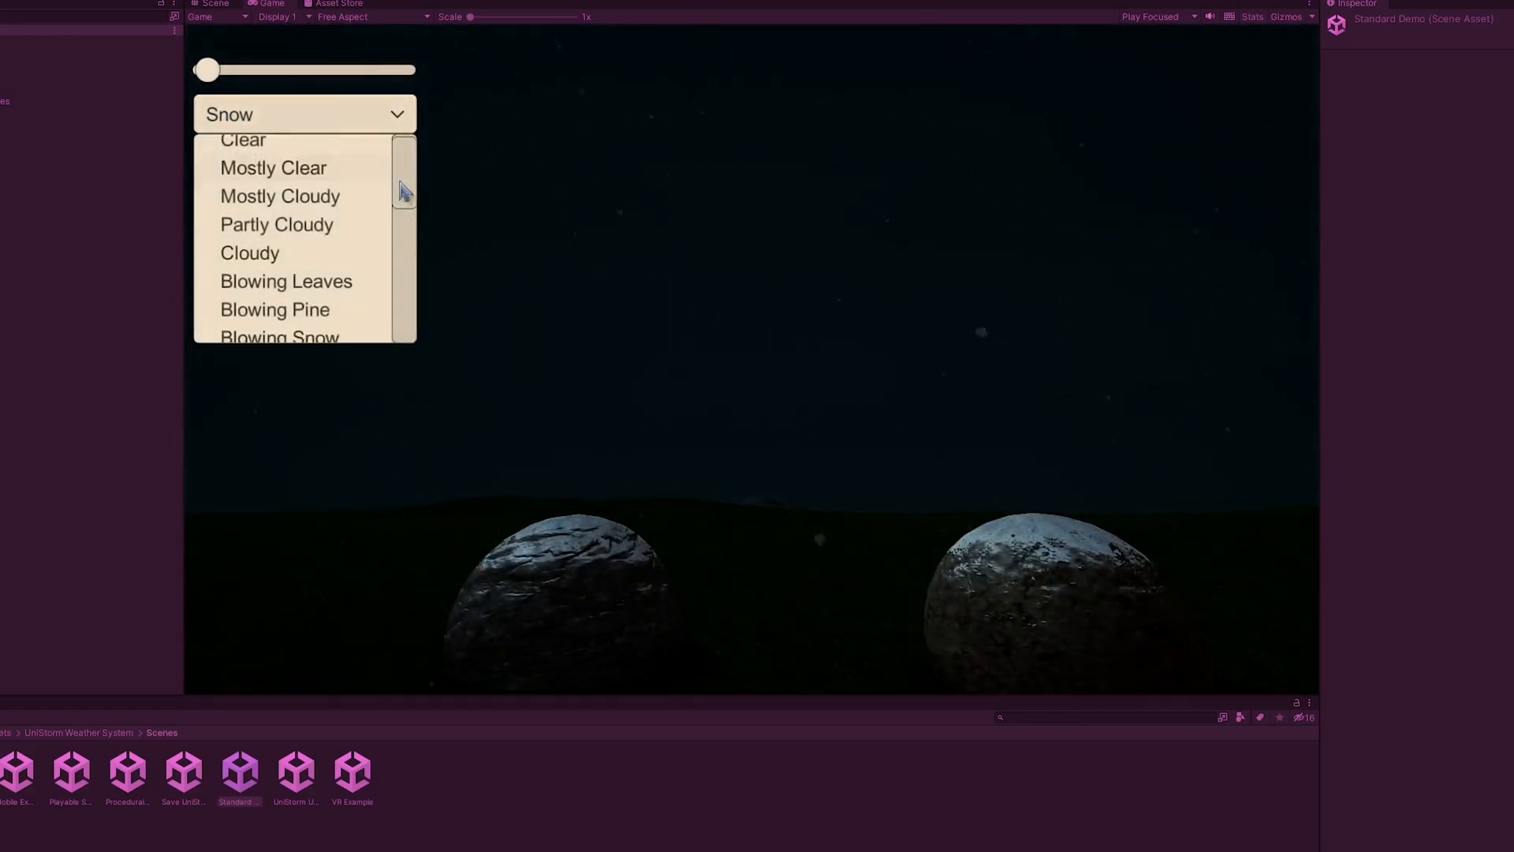
{"action": "scroll", "scroll_direction": "down", "scroll_amount": 3}
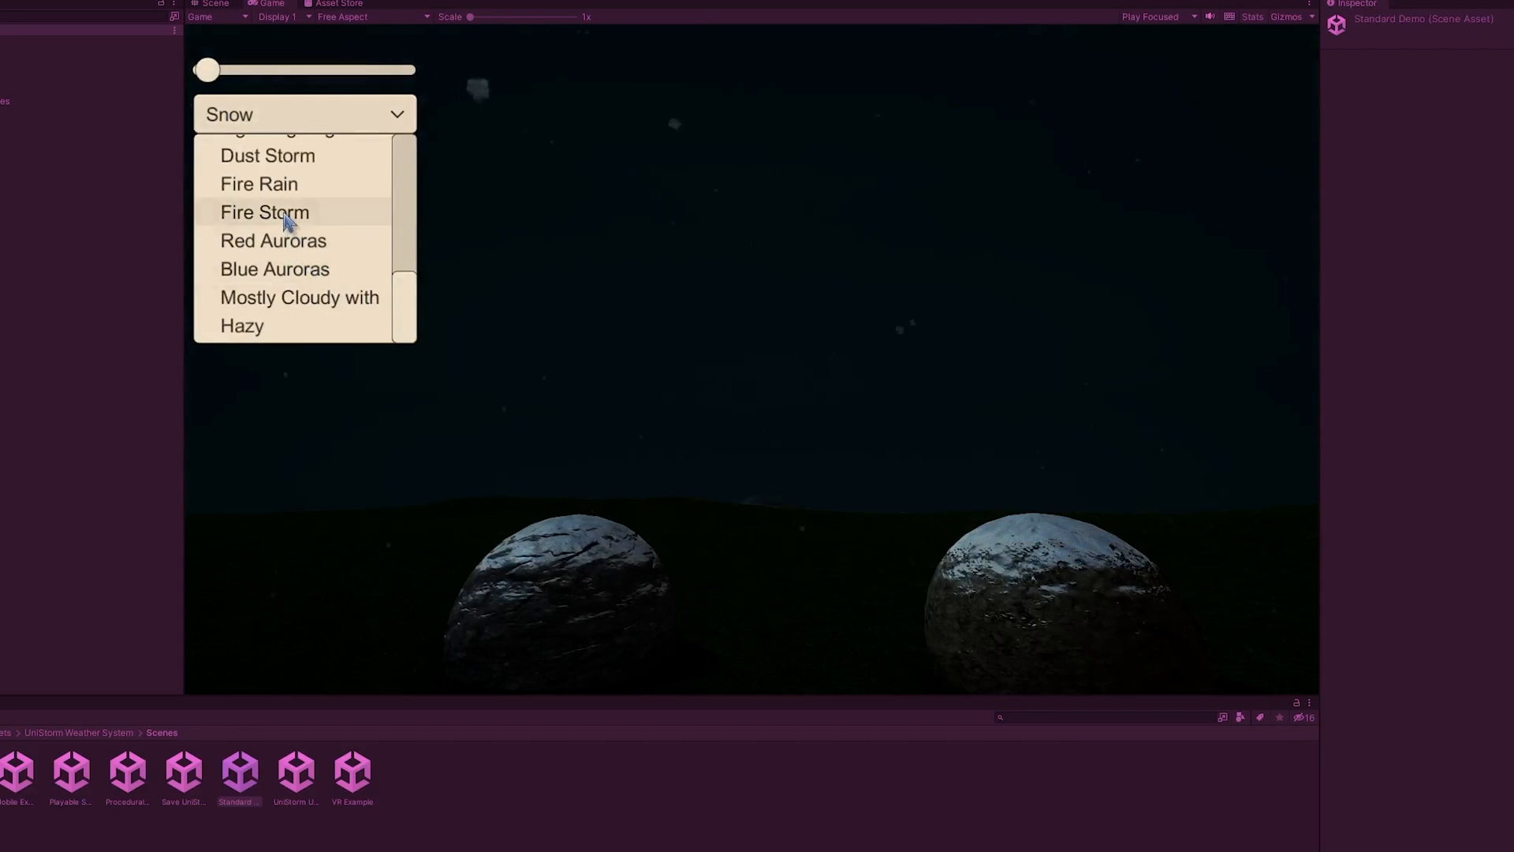
{"action": "left_click", "coordinate": [264, 211]}
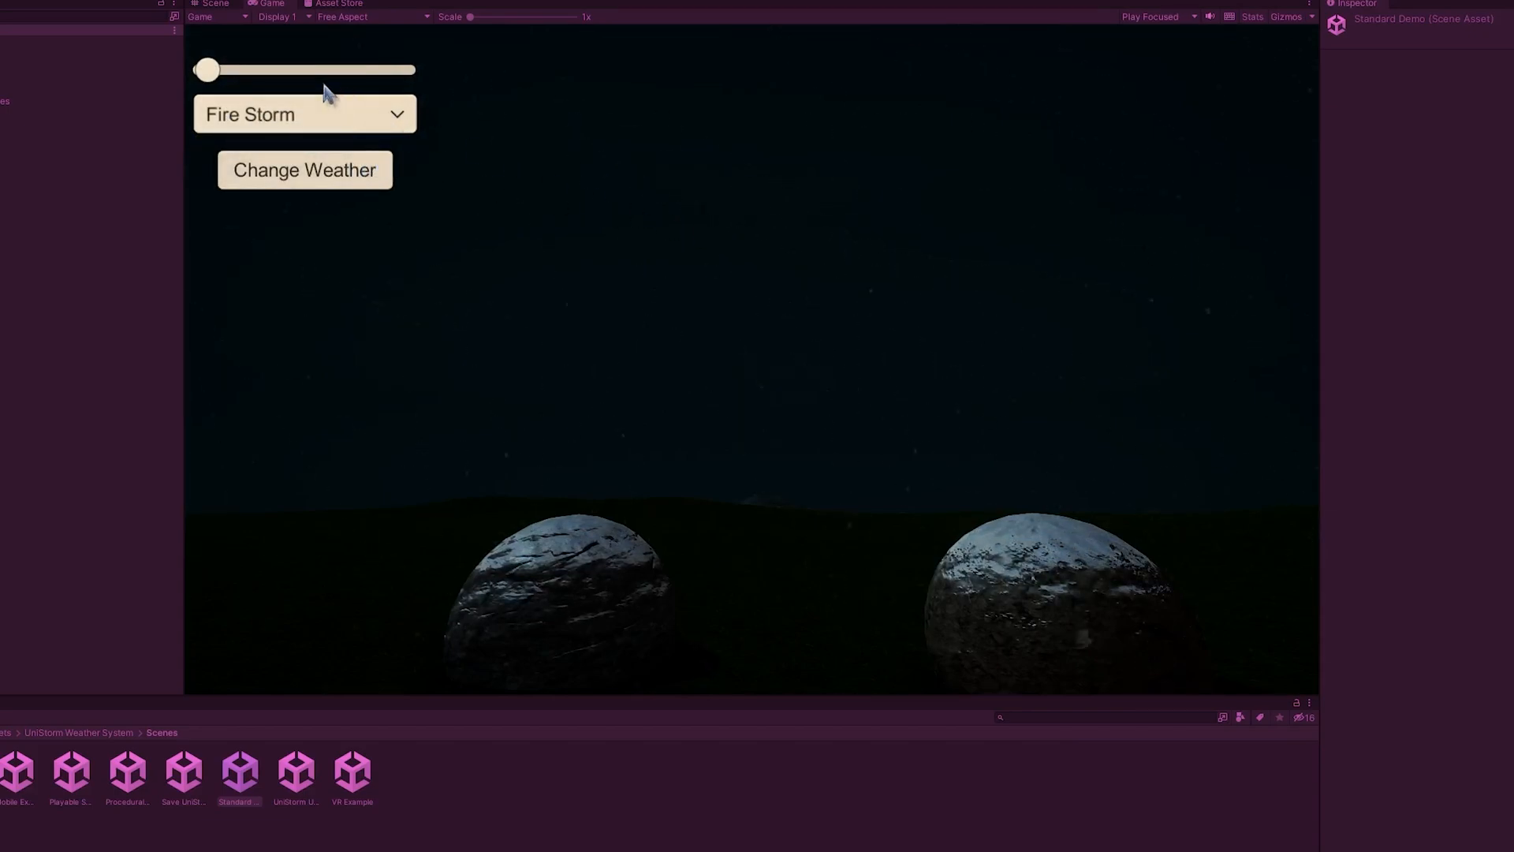
{"action": "left_click", "coordinate": [305, 170]}
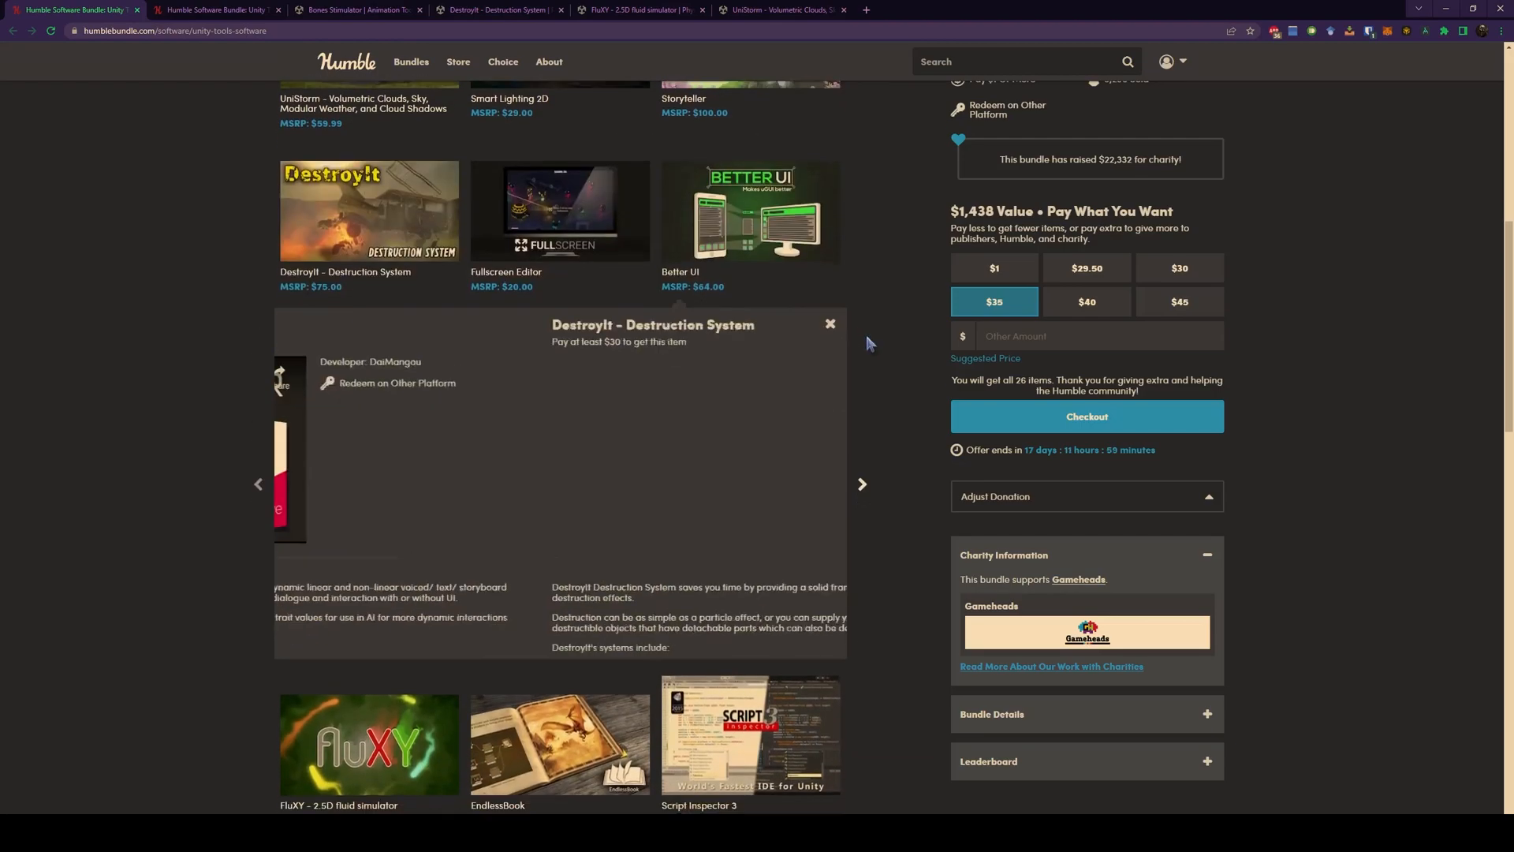
Step the bundle item viewer through Better UI, Dialogue System, Blocks Engine 2, Broccoli to True Shadow
{"action": "left_click", "coordinate": [860, 484]}
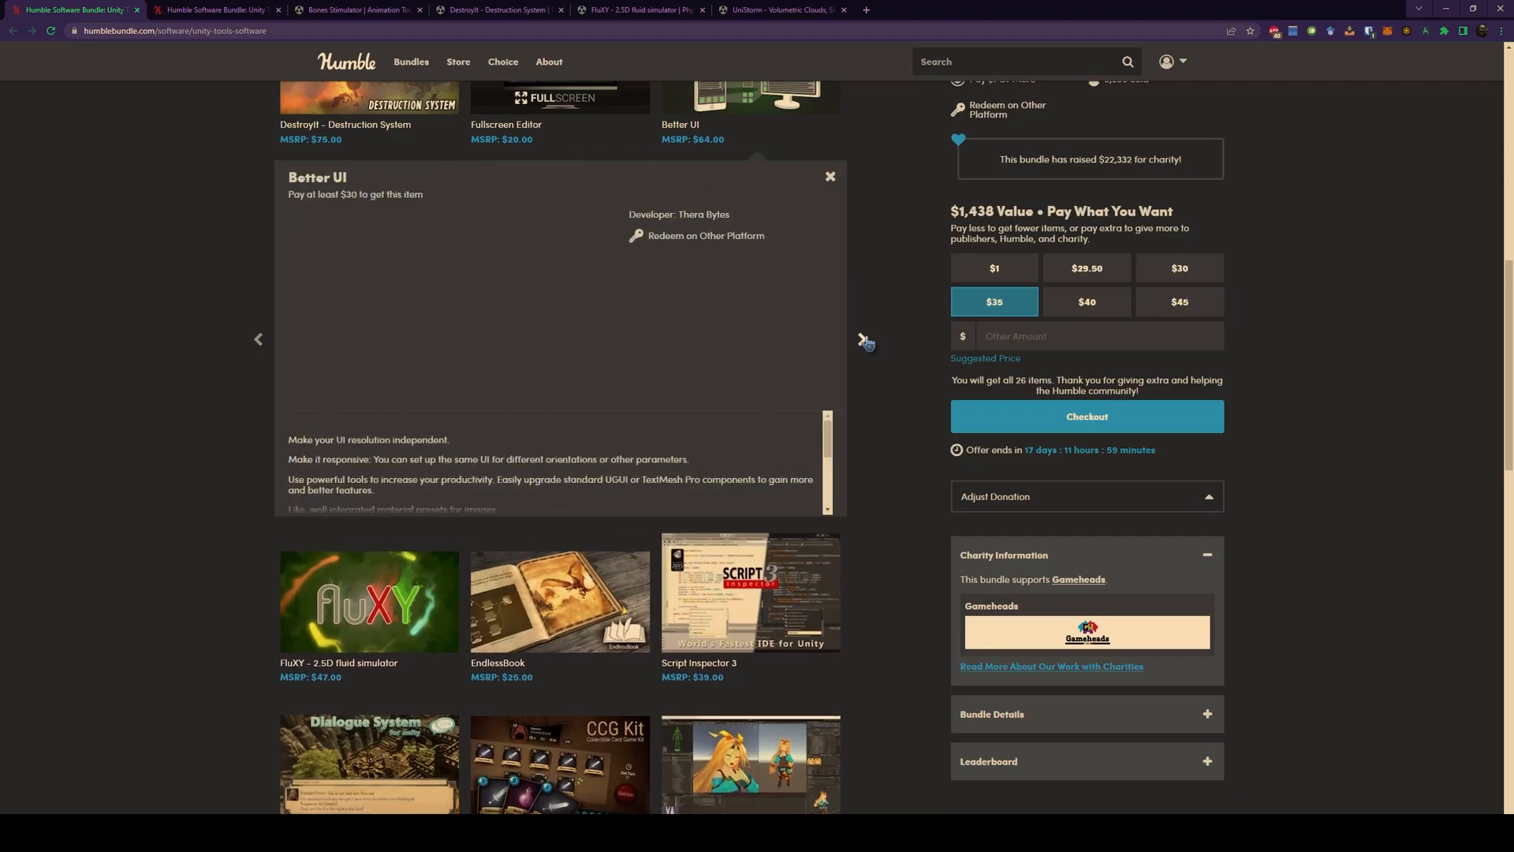
{"action": "left_click", "coordinate": [861, 342]}
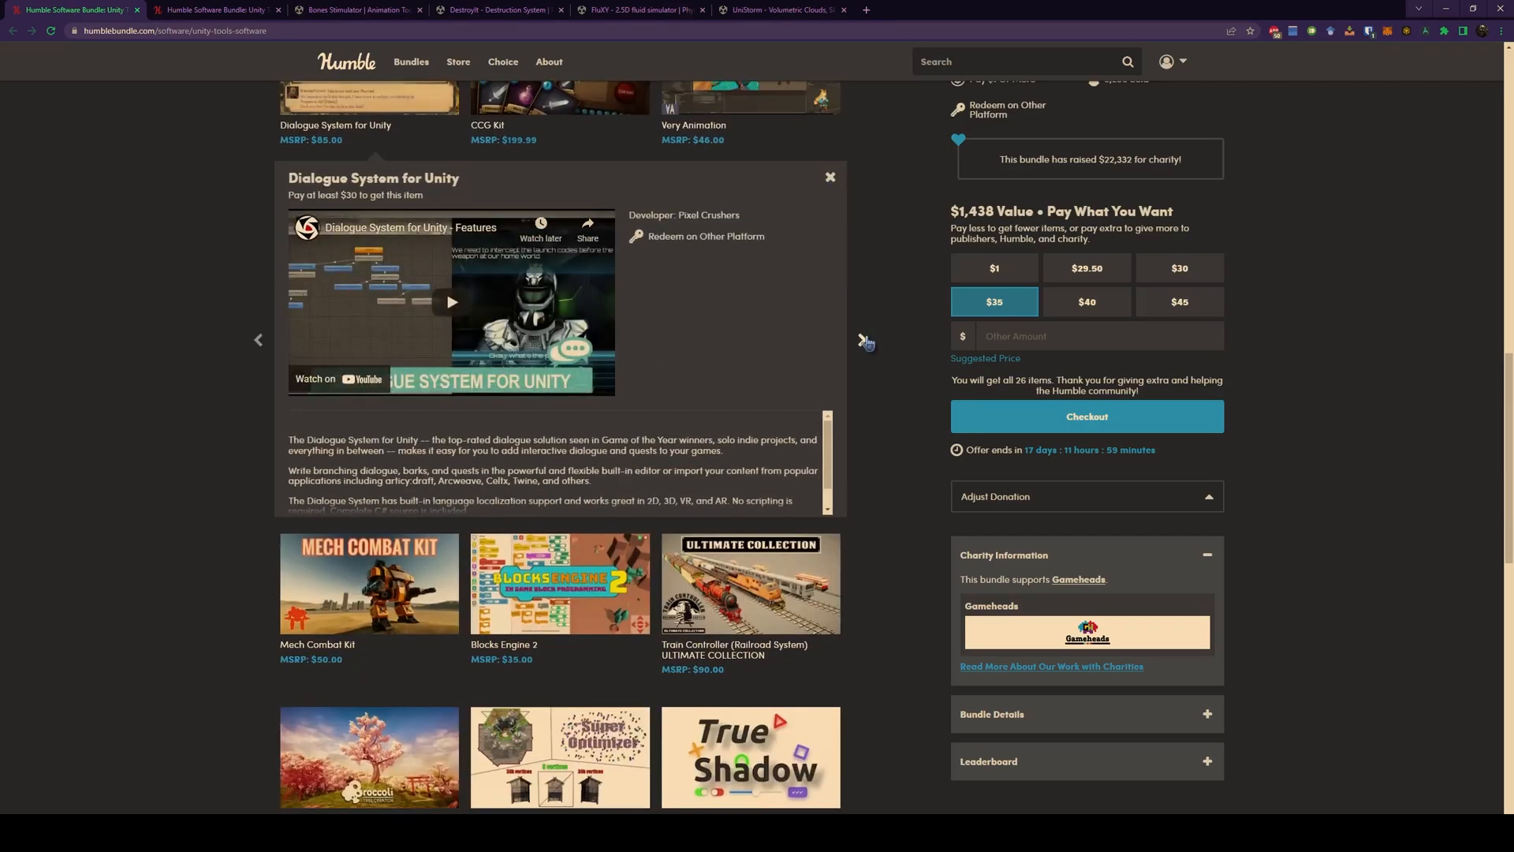
{"action": "left_click", "coordinate": [864, 340]}
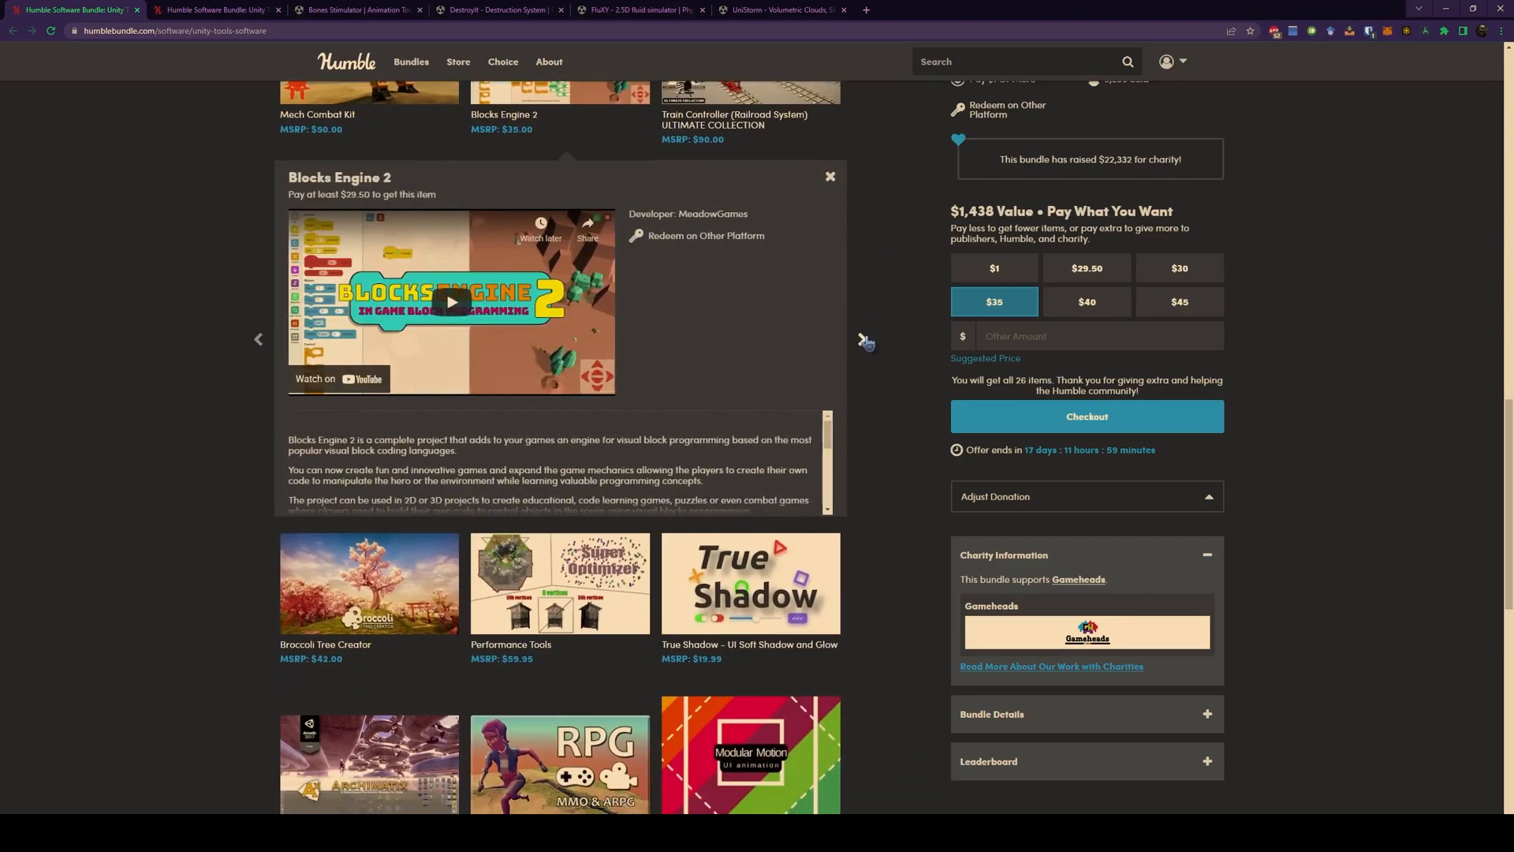
{"action": "scroll", "scroll_direction": "down", "scroll_amount": 3}
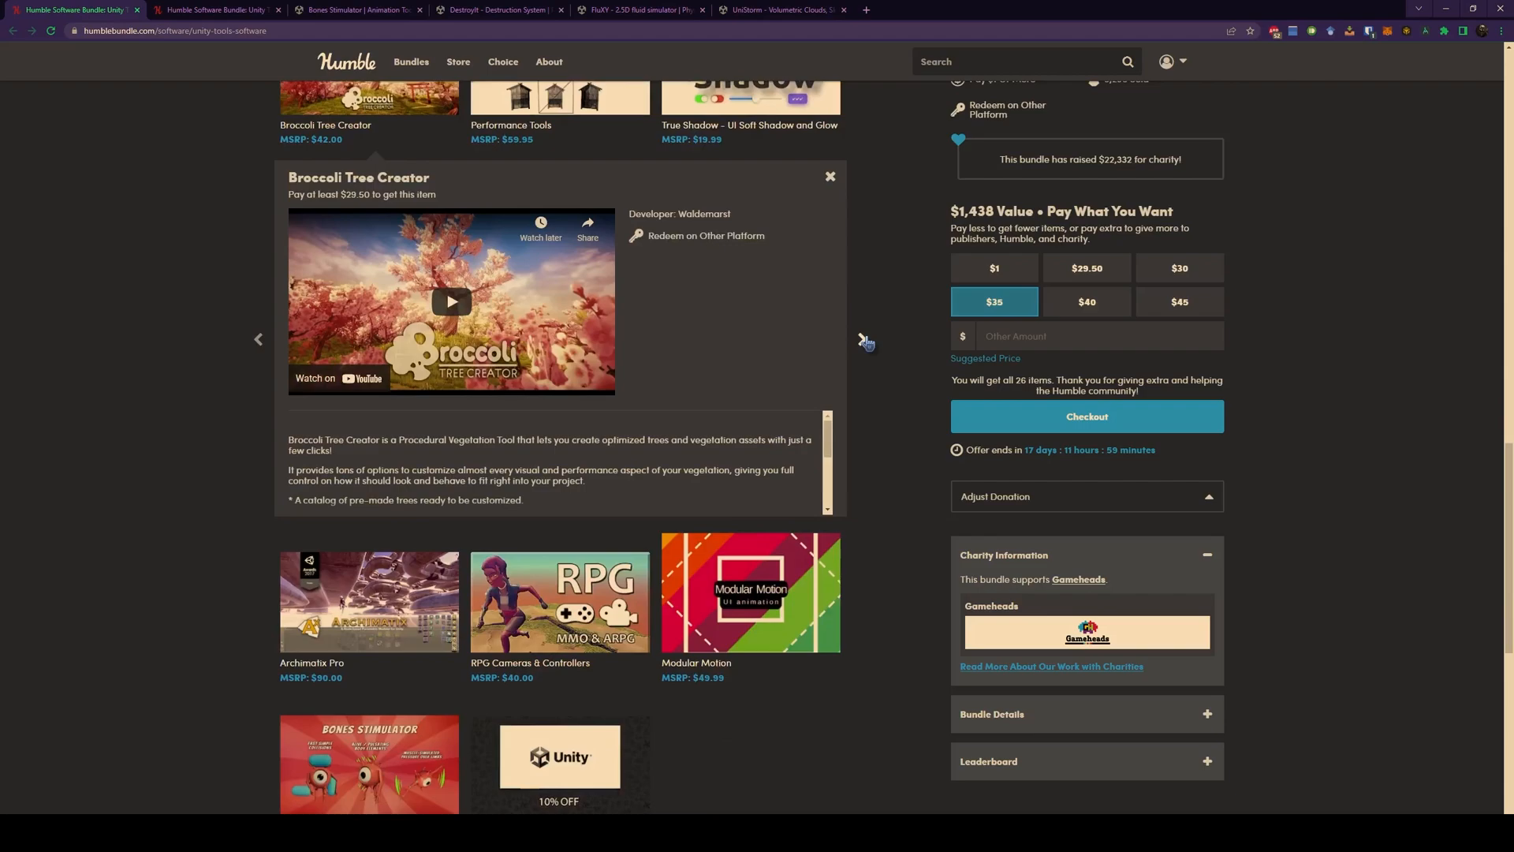
{"action": "left_click", "coordinate": [862, 341]}
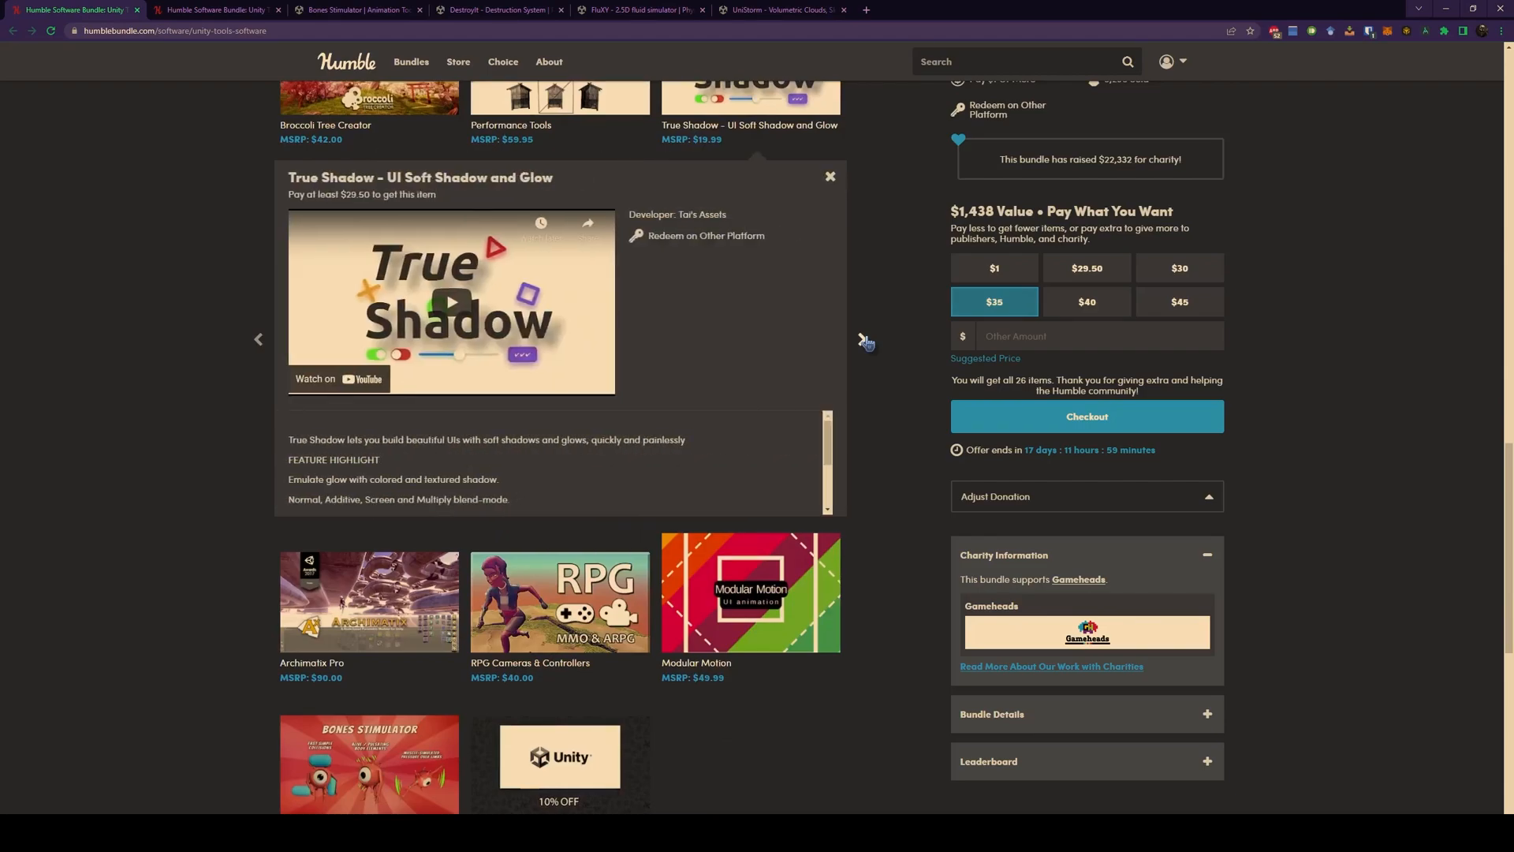